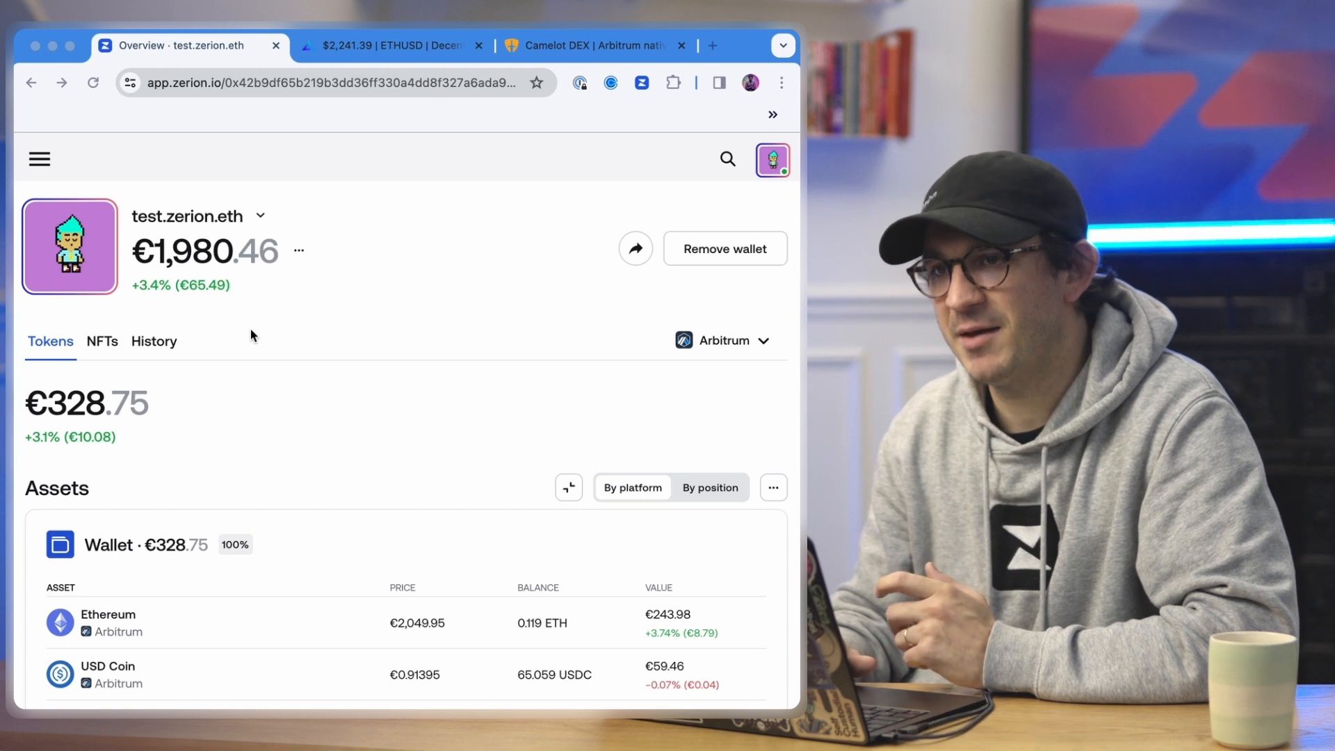
mouse_move(330, 378)
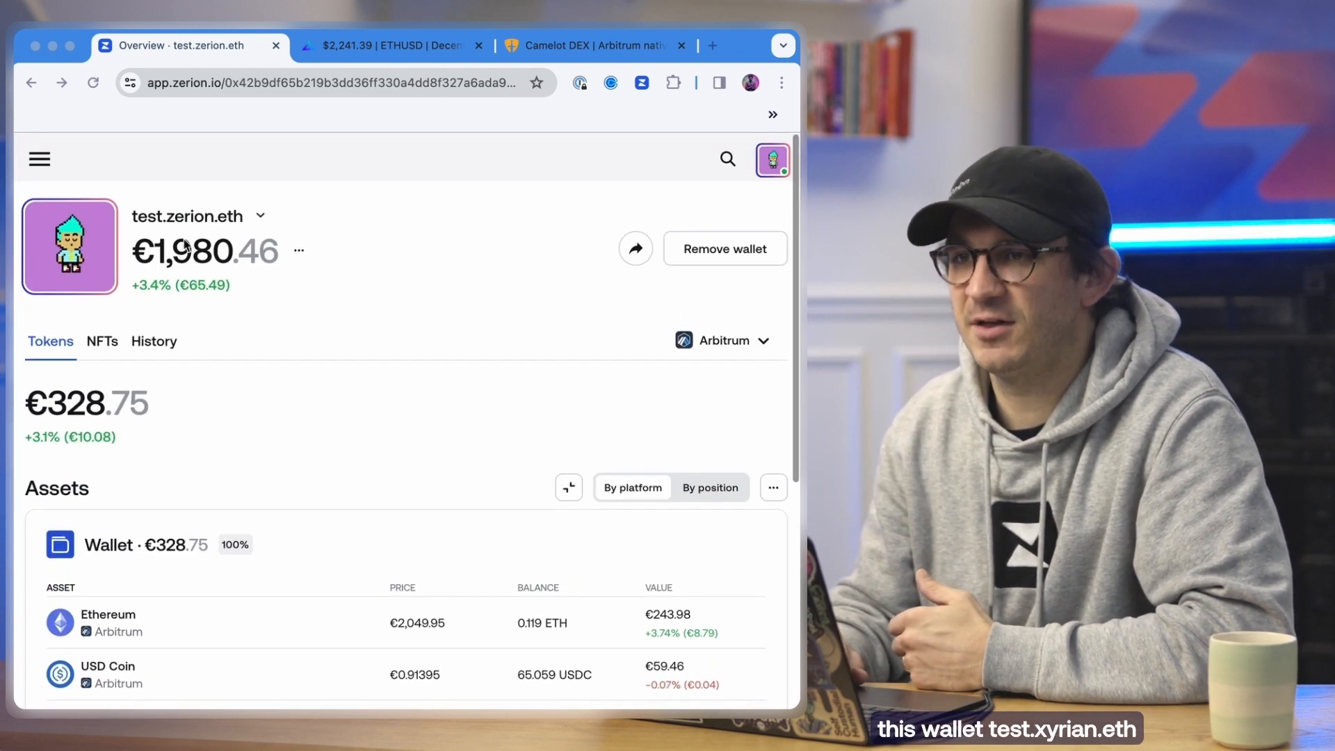
Step: Navigate to the Bridge page from the site navigation menu
scroll(down, 3)
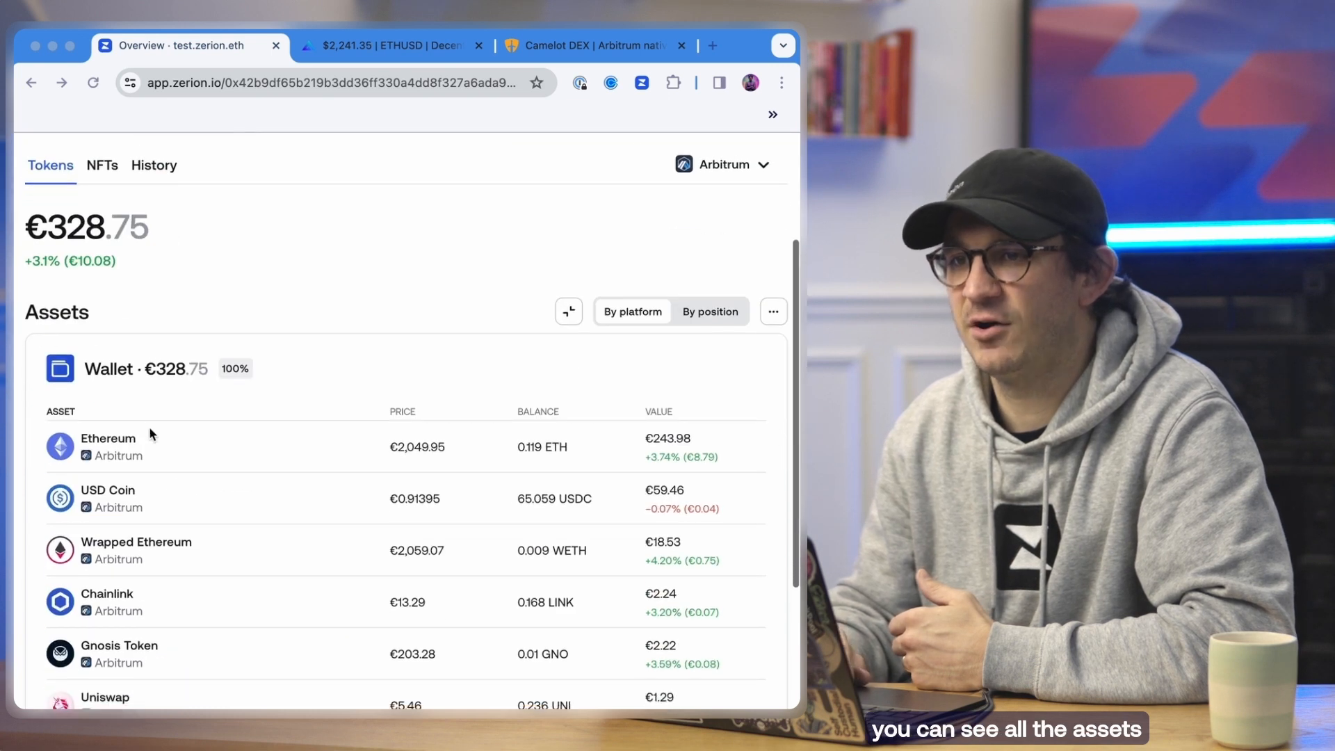
scroll(down, 3)
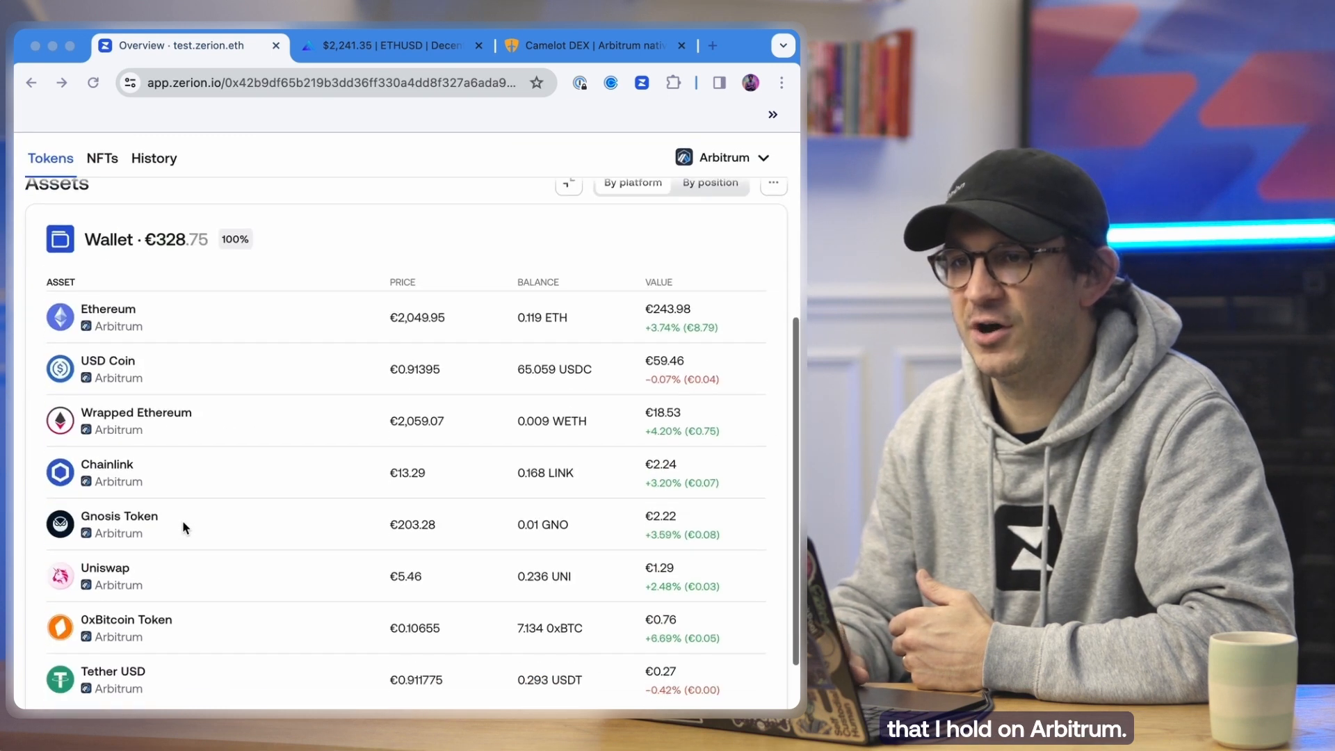
scroll(up, 3)
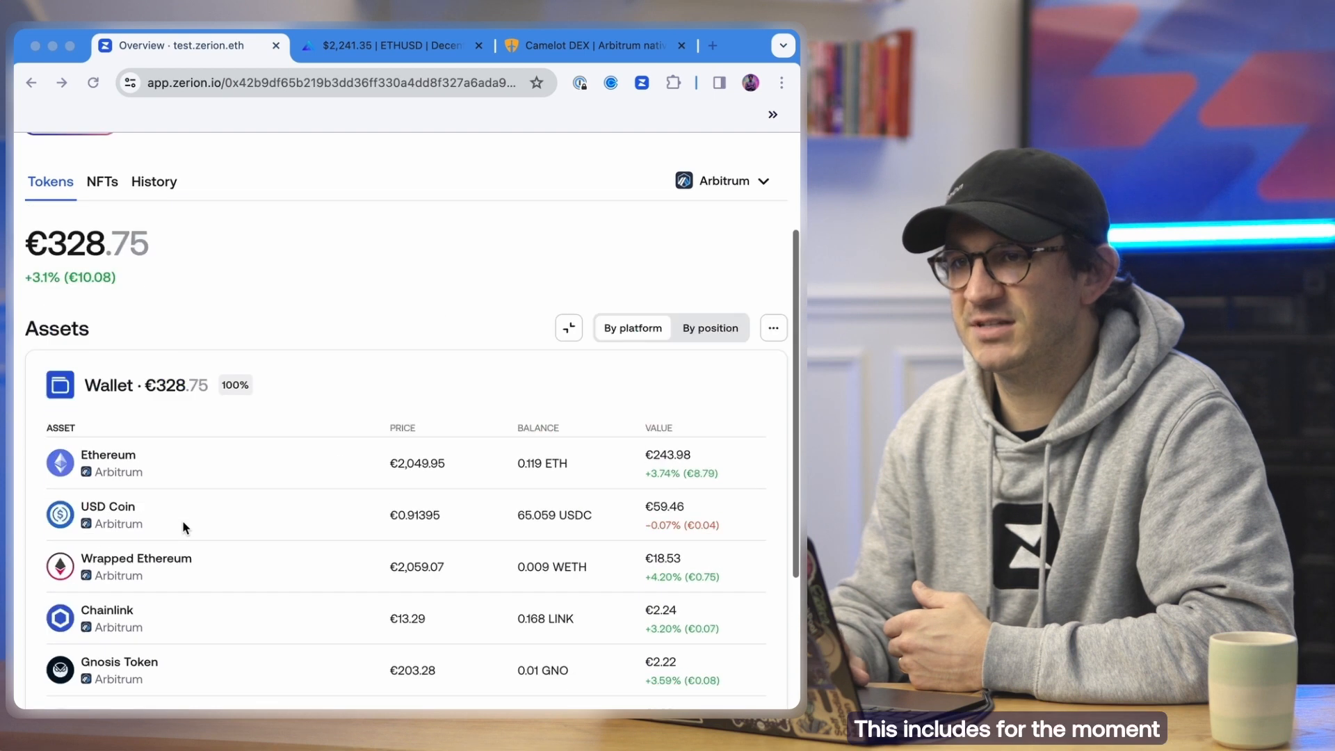
scroll(down, 3)
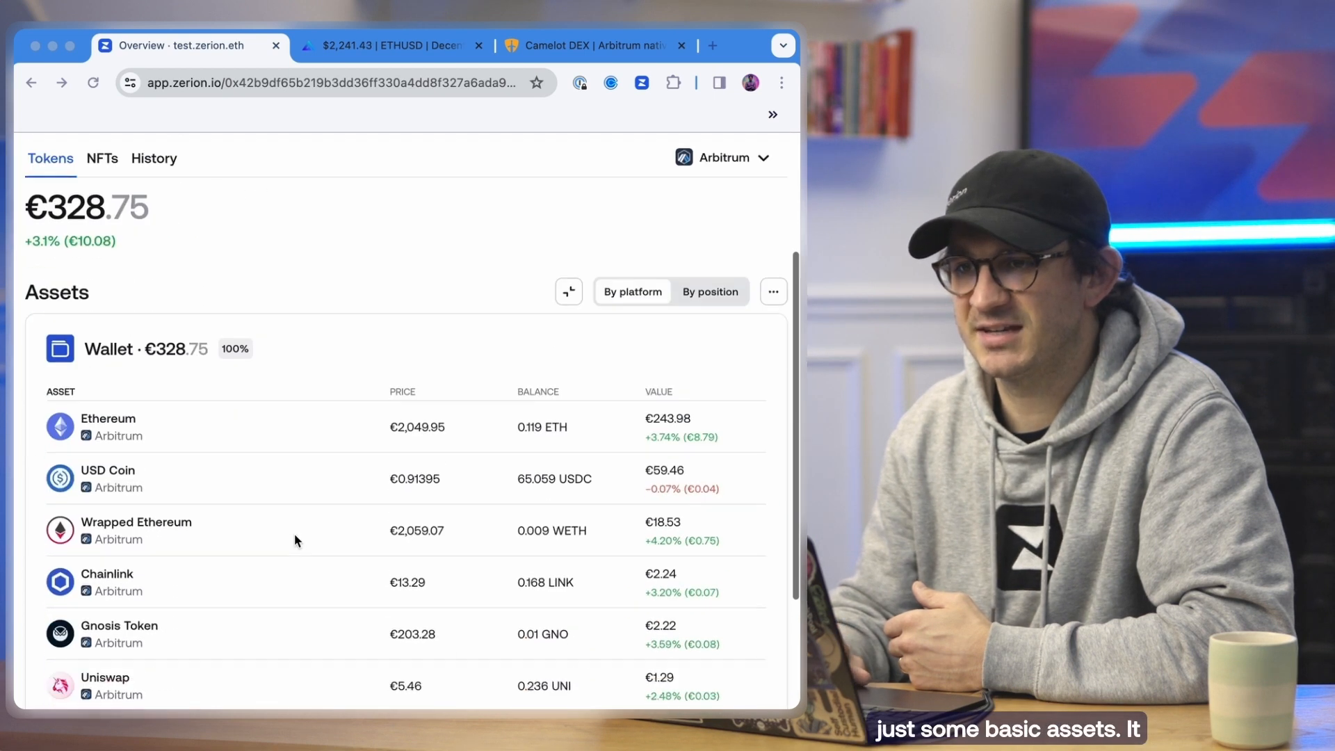
scroll(up, 3)
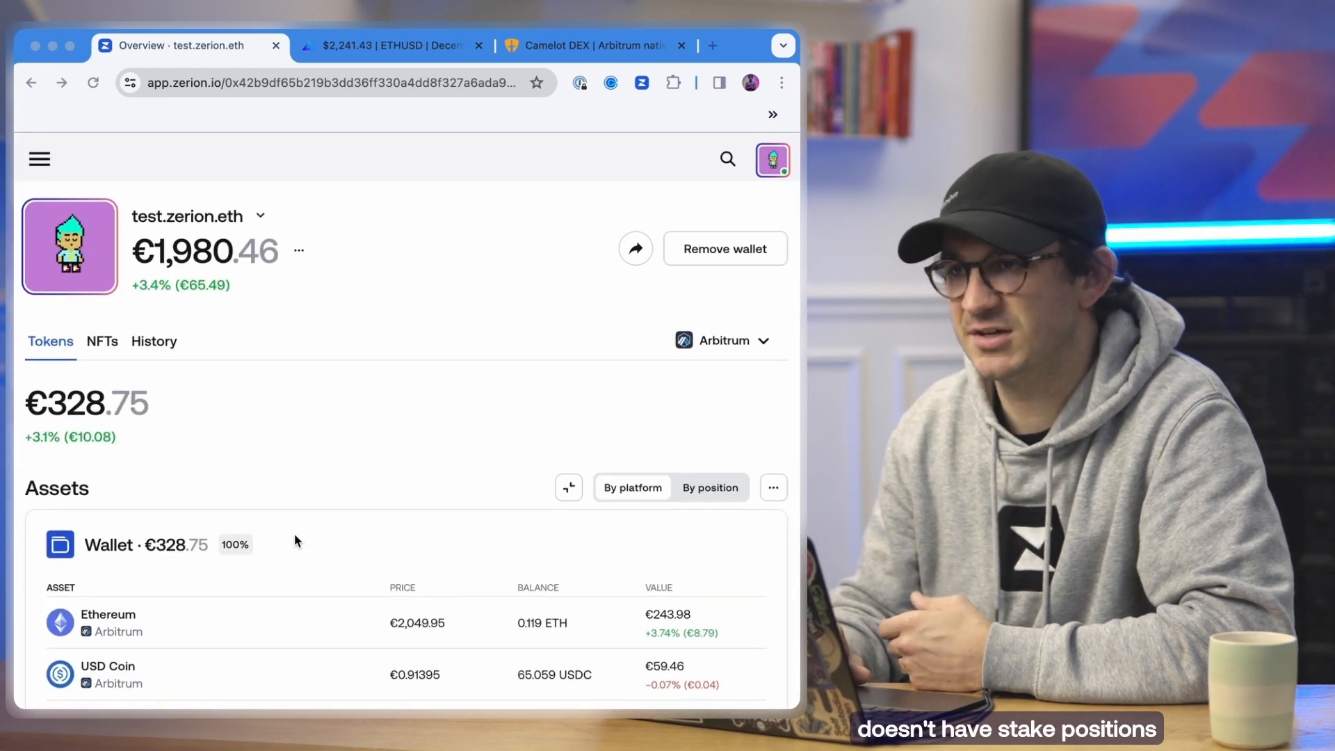
mouse_move(671, 384)
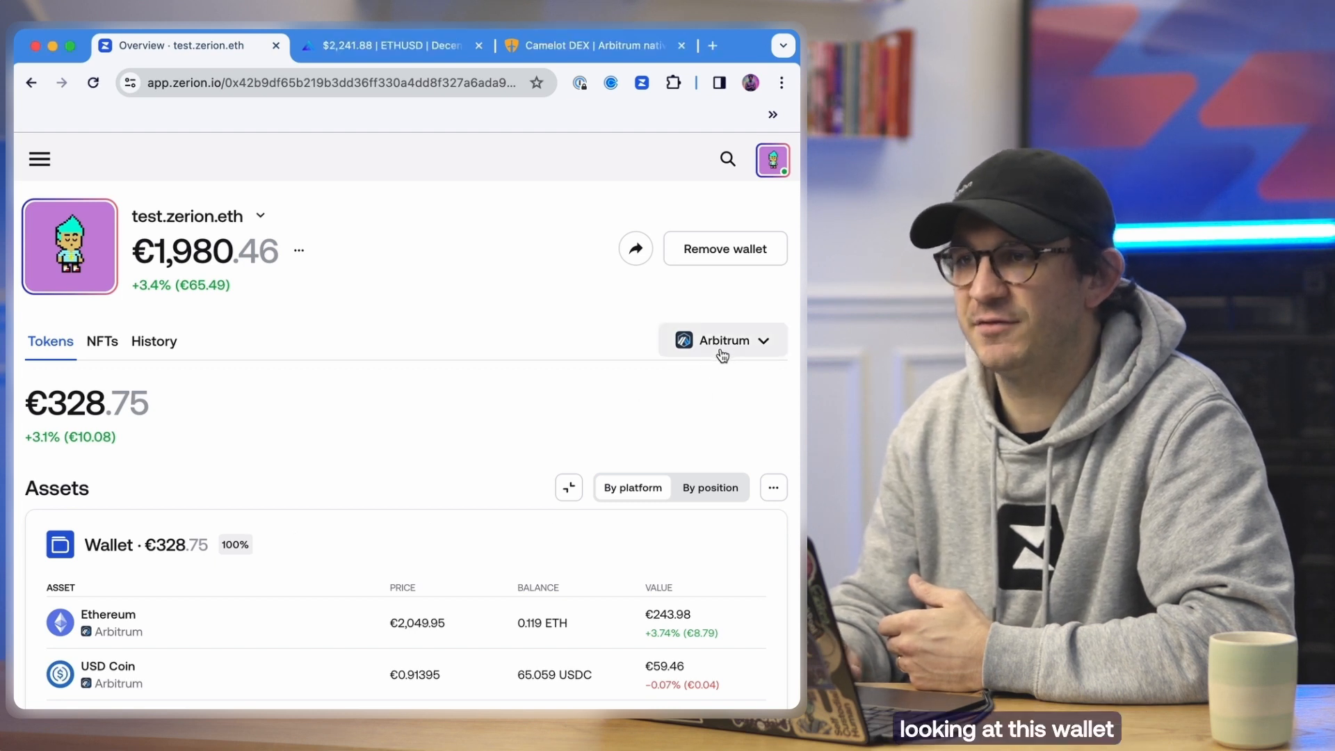
mouse_move(358, 465)
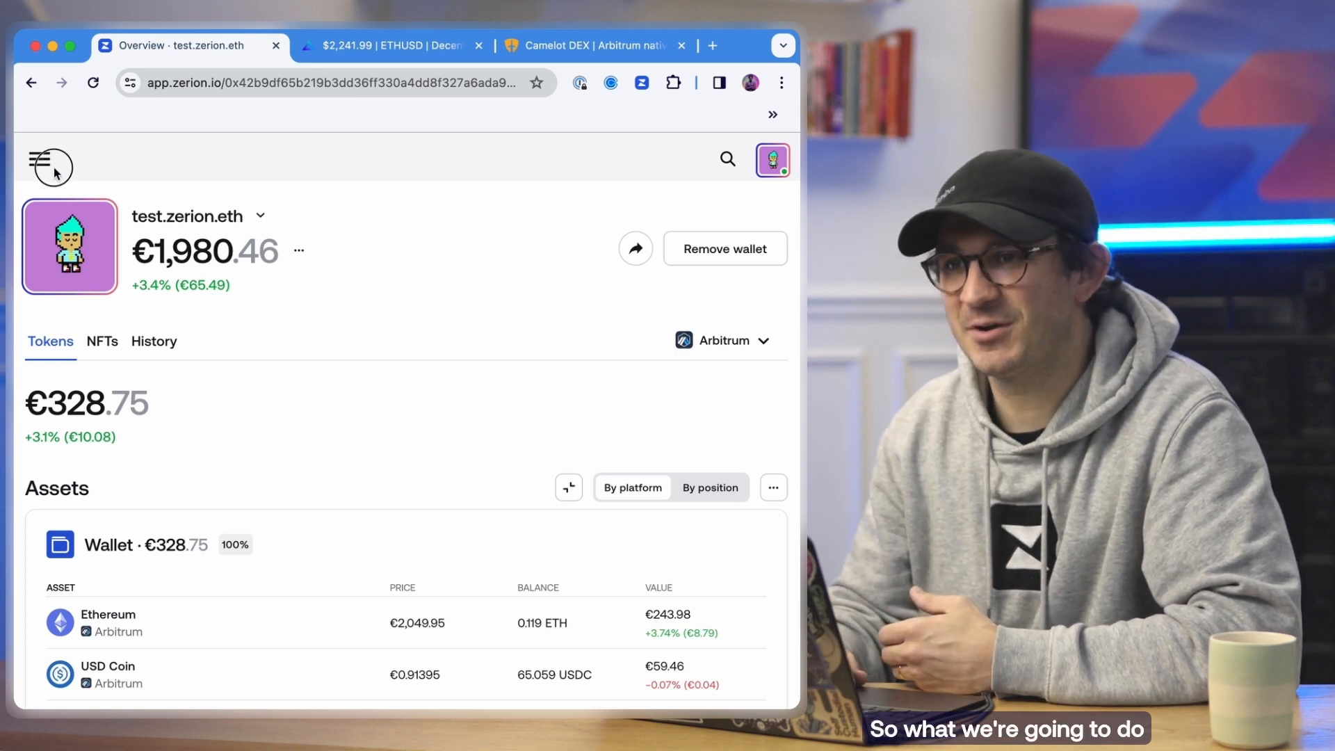
click(39, 159)
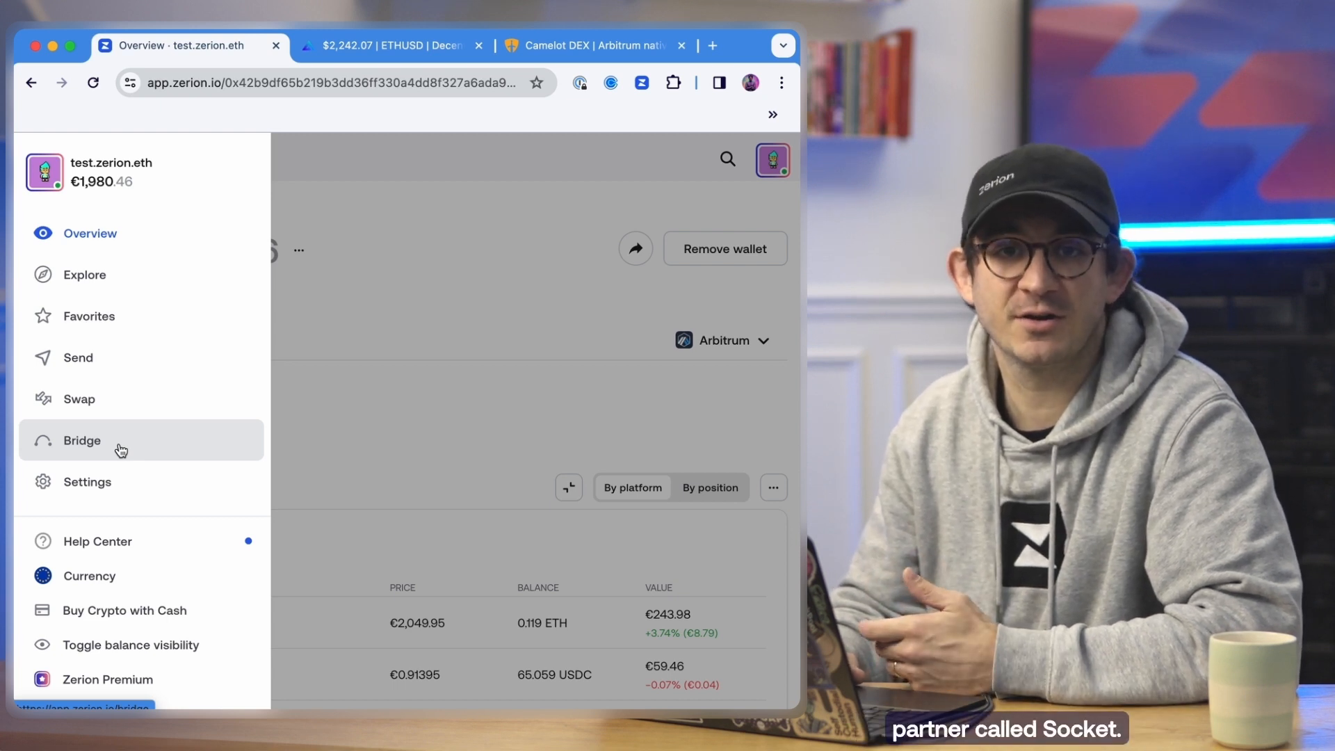
click(82, 441)
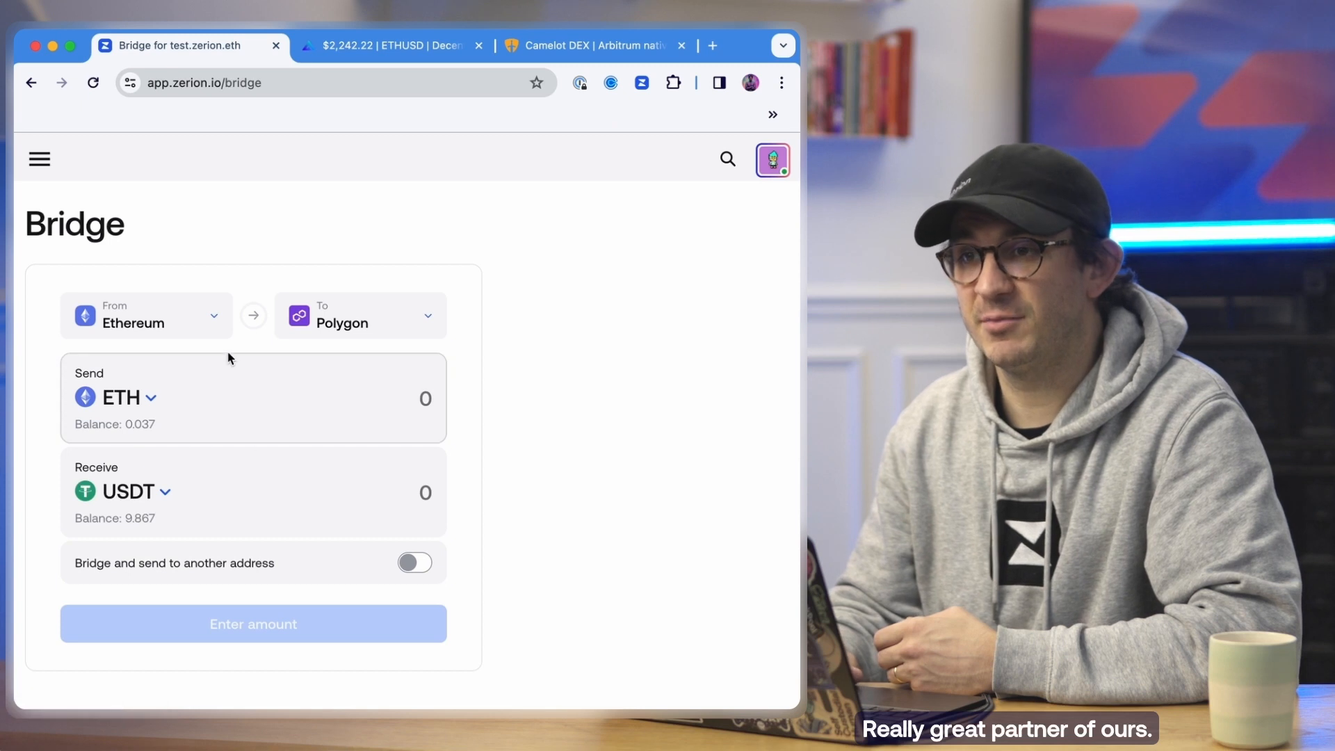
Step: Set the bridge from Base to Arbitrum with 0.01 ETH to send
click(146, 315)
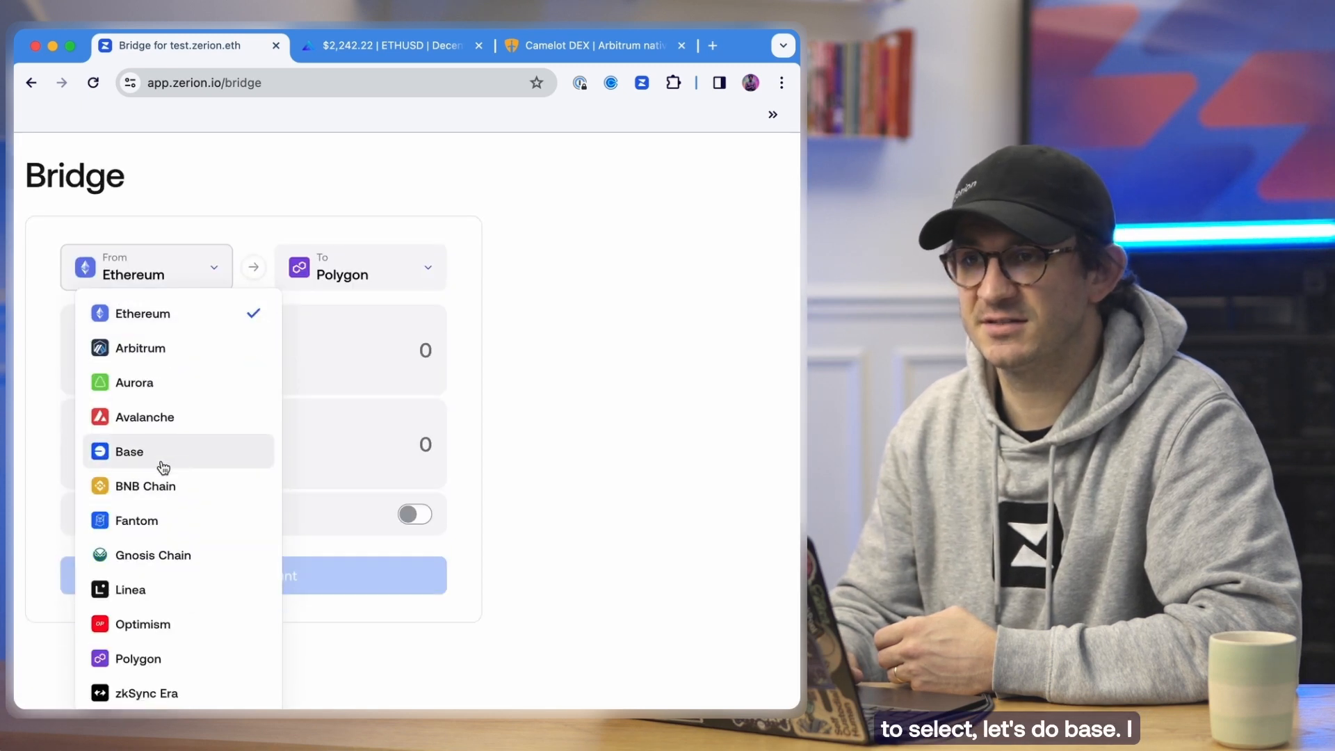
click(128, 451)
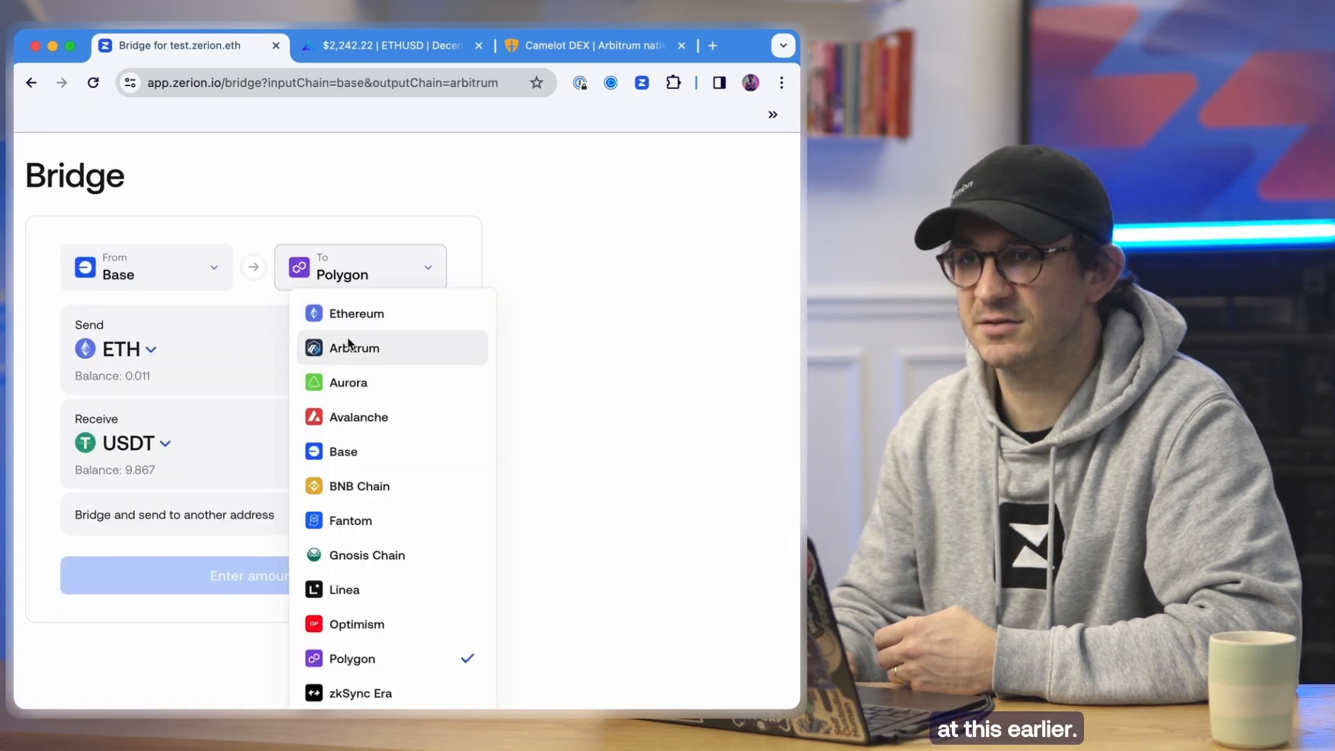
click(352, 347)
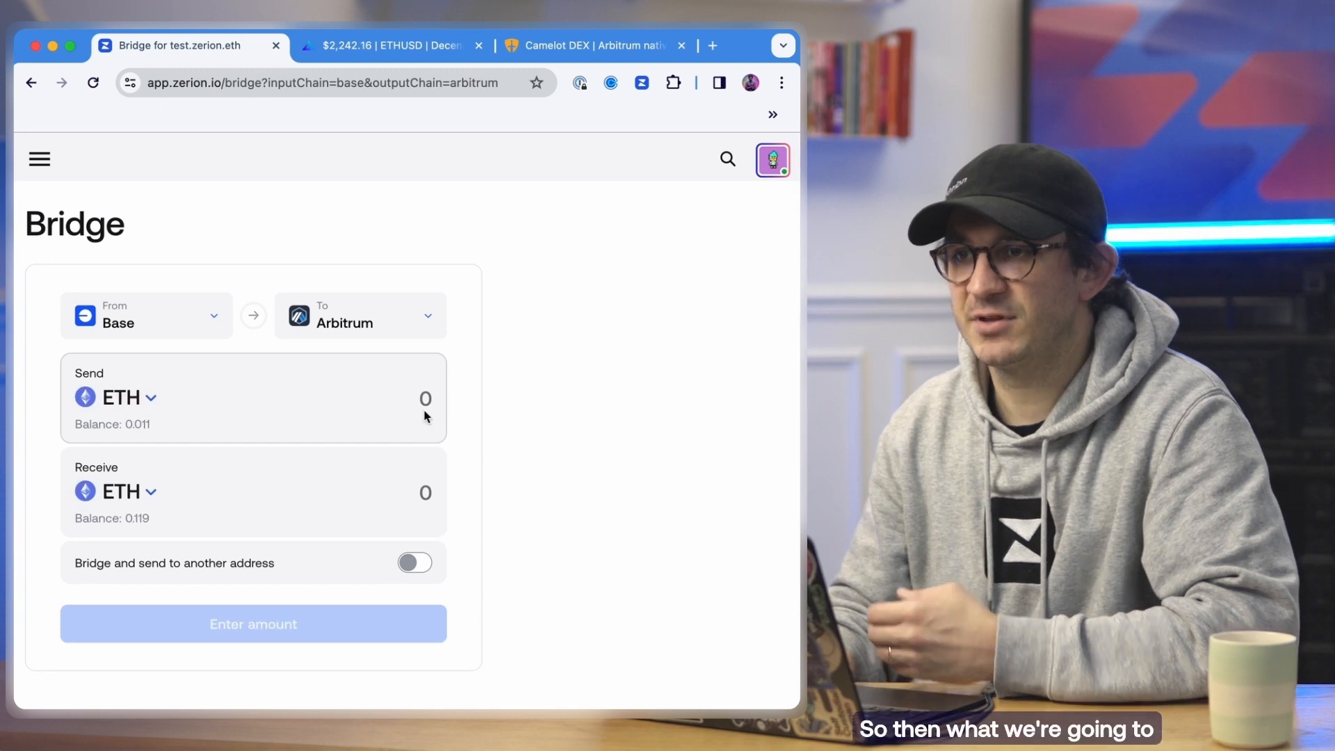
click(424, 399)
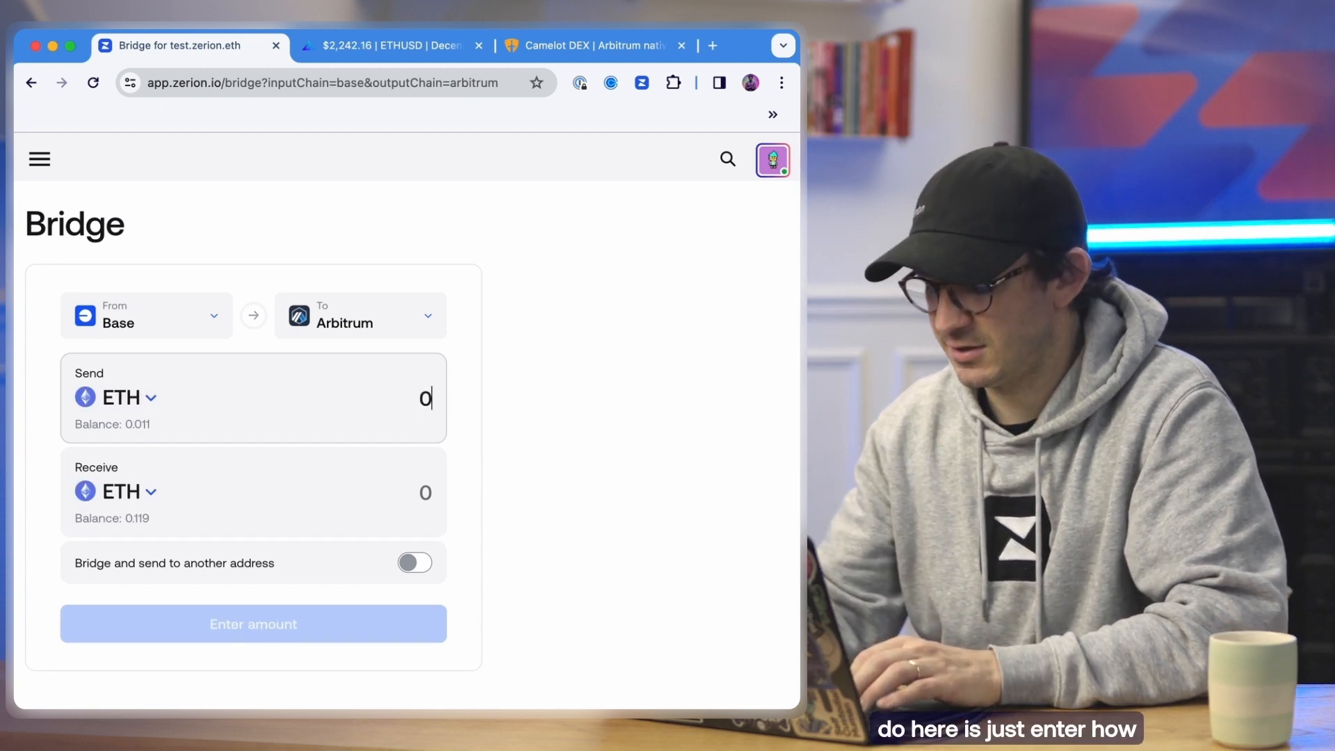
text(0.01)
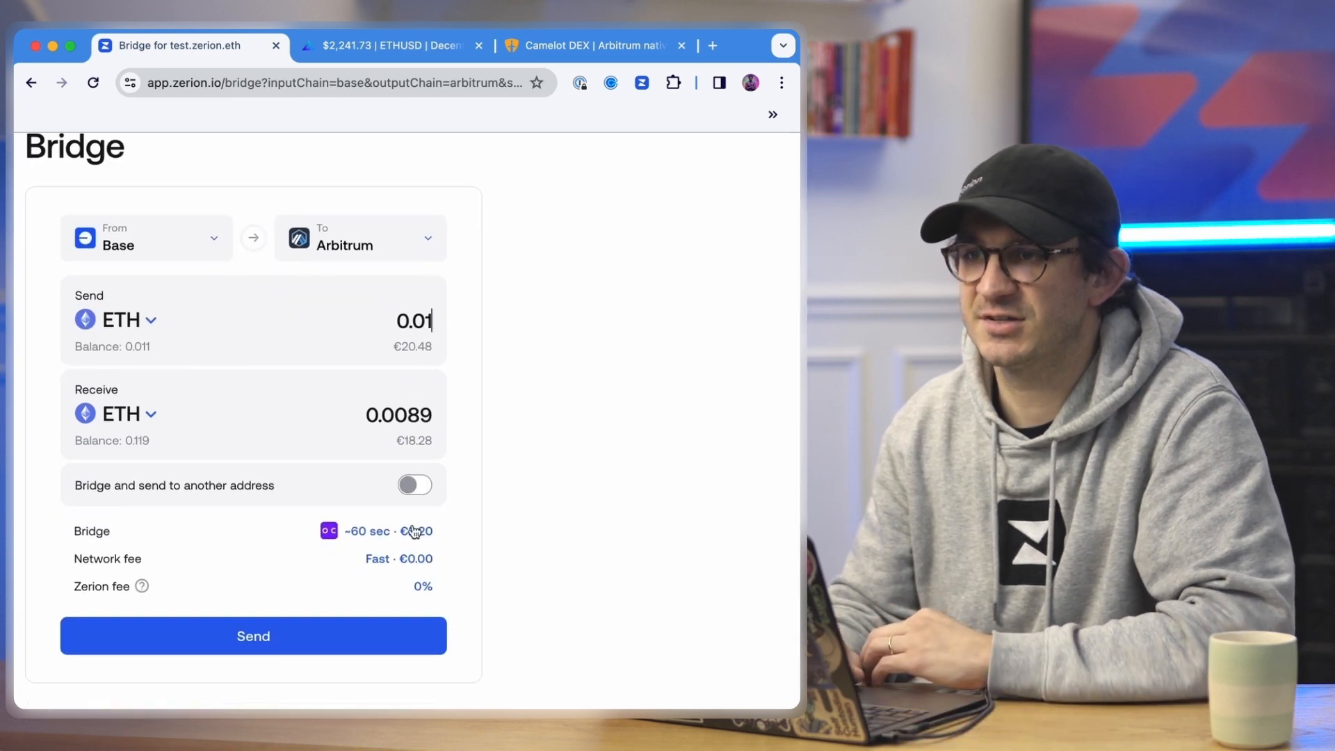
Step: Send the 0.01 ETH bridge request to the wallet for signing
click(253, 636)
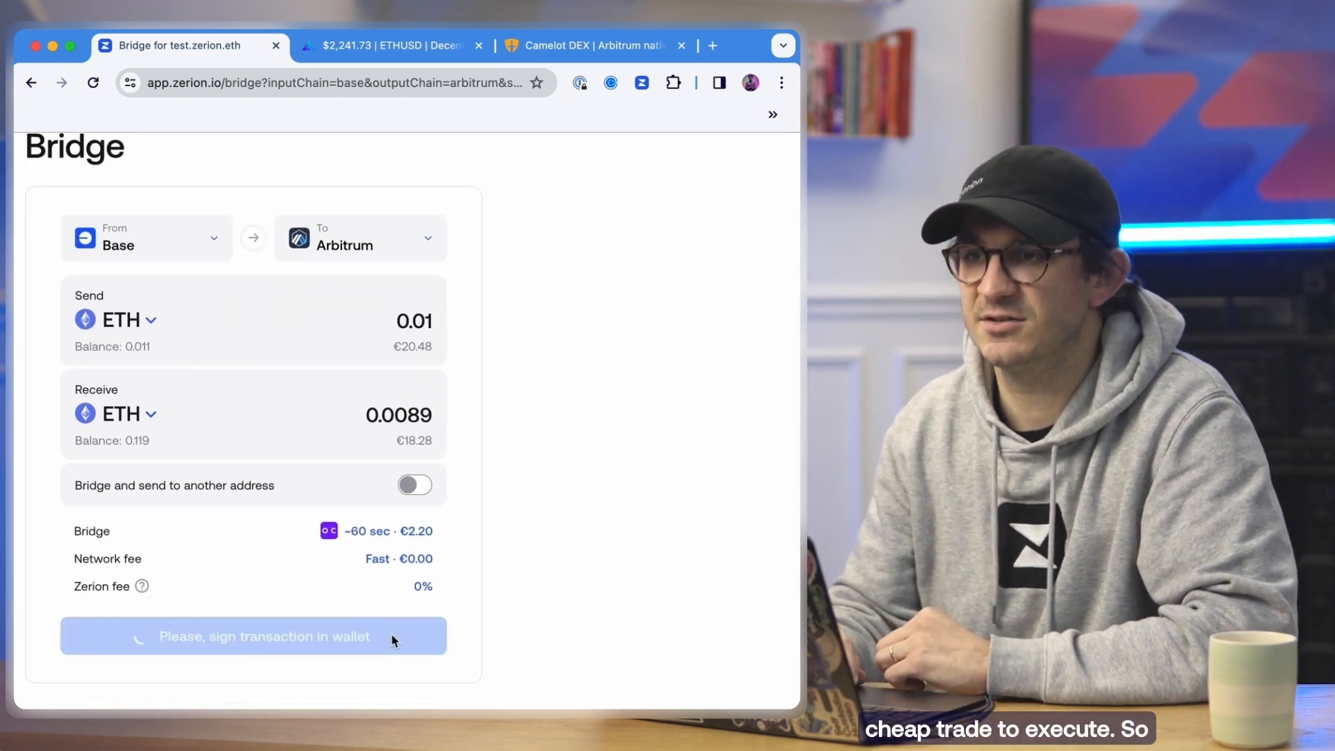
click(253, 635)
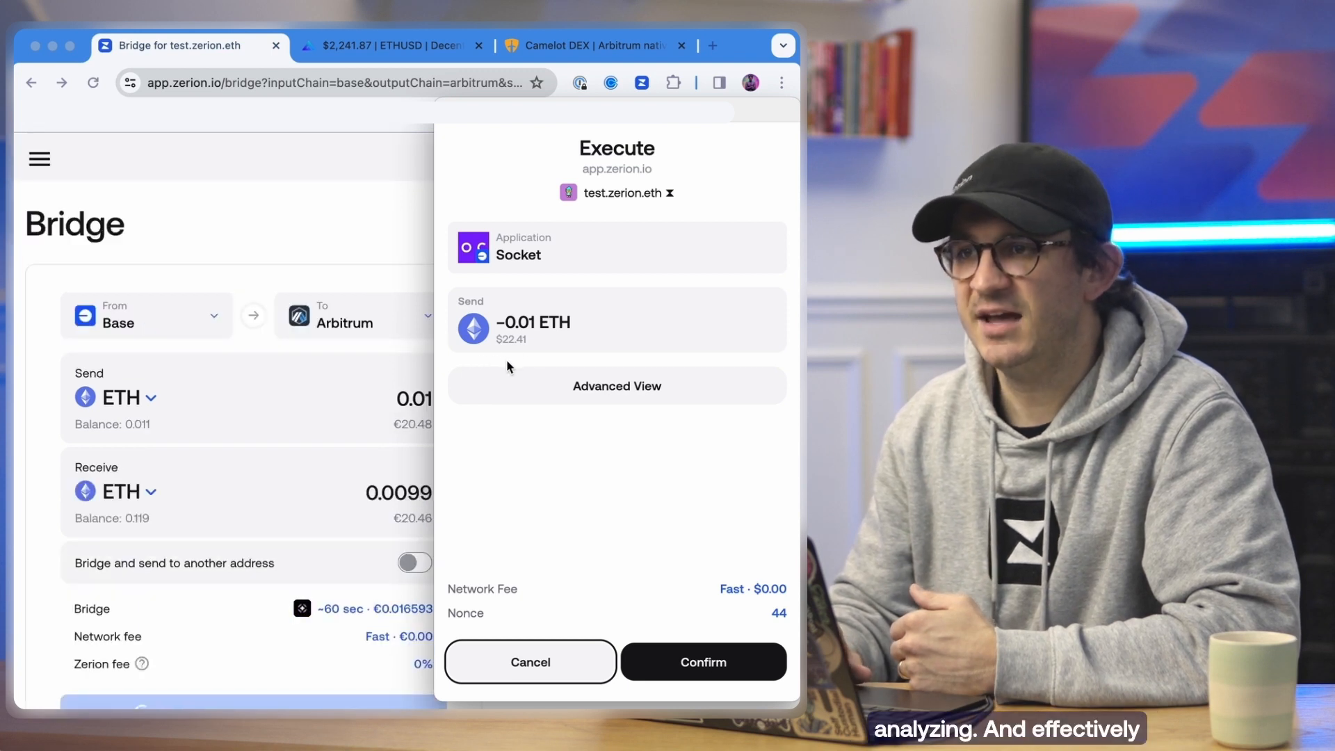
mouse_move(498, 370)
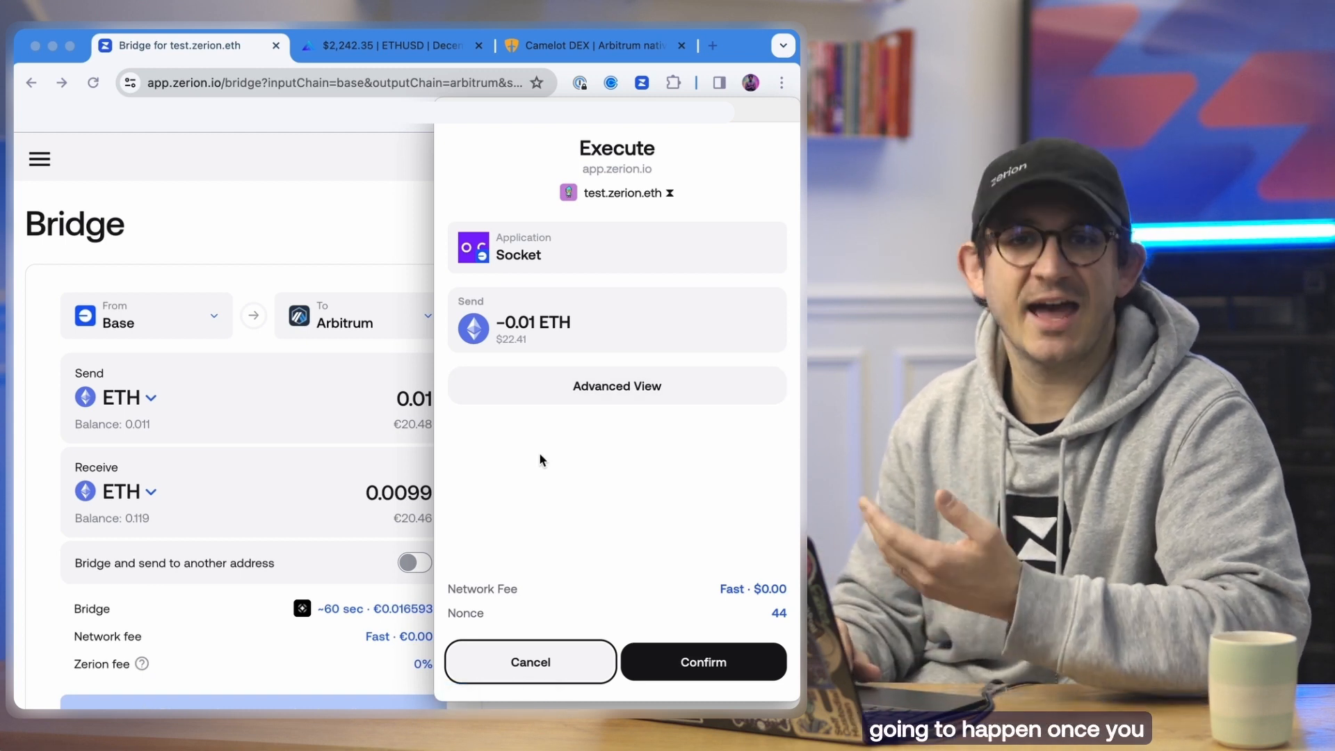
mouse_move(646, 534)
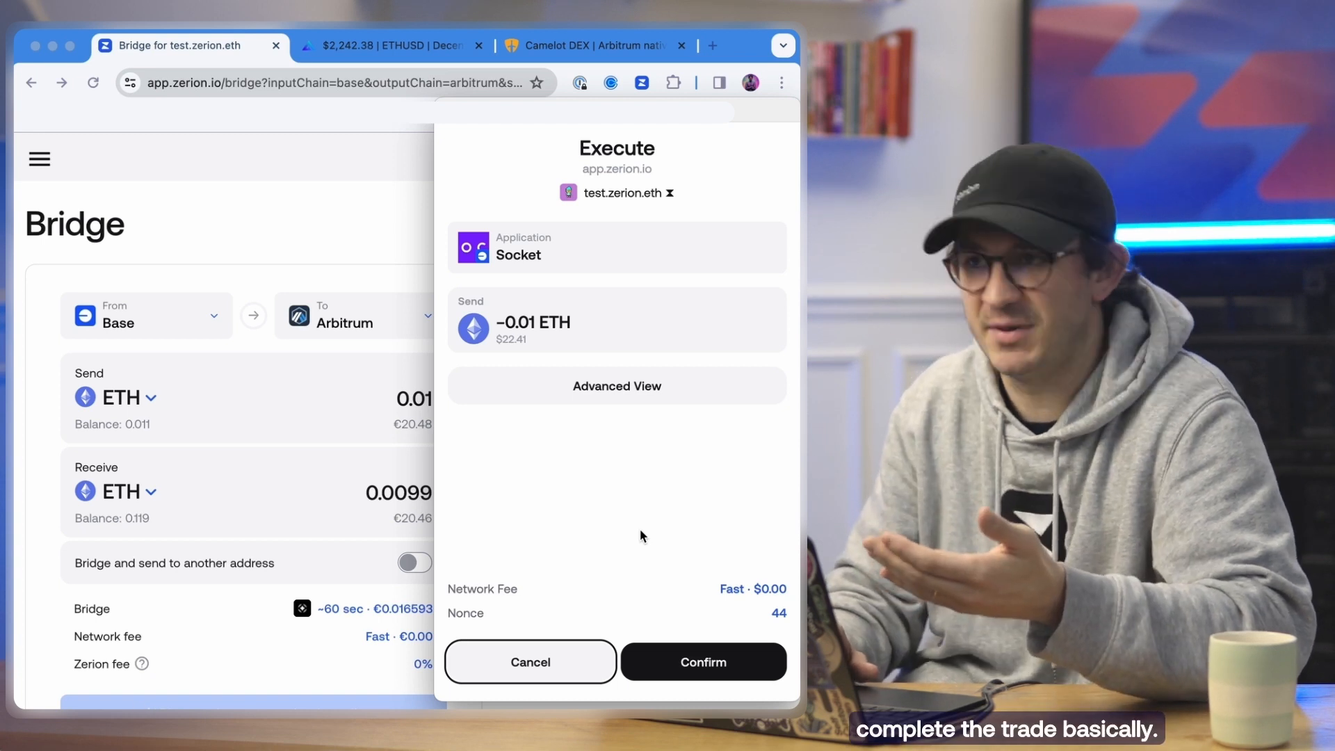
mouse_move(552, 355)
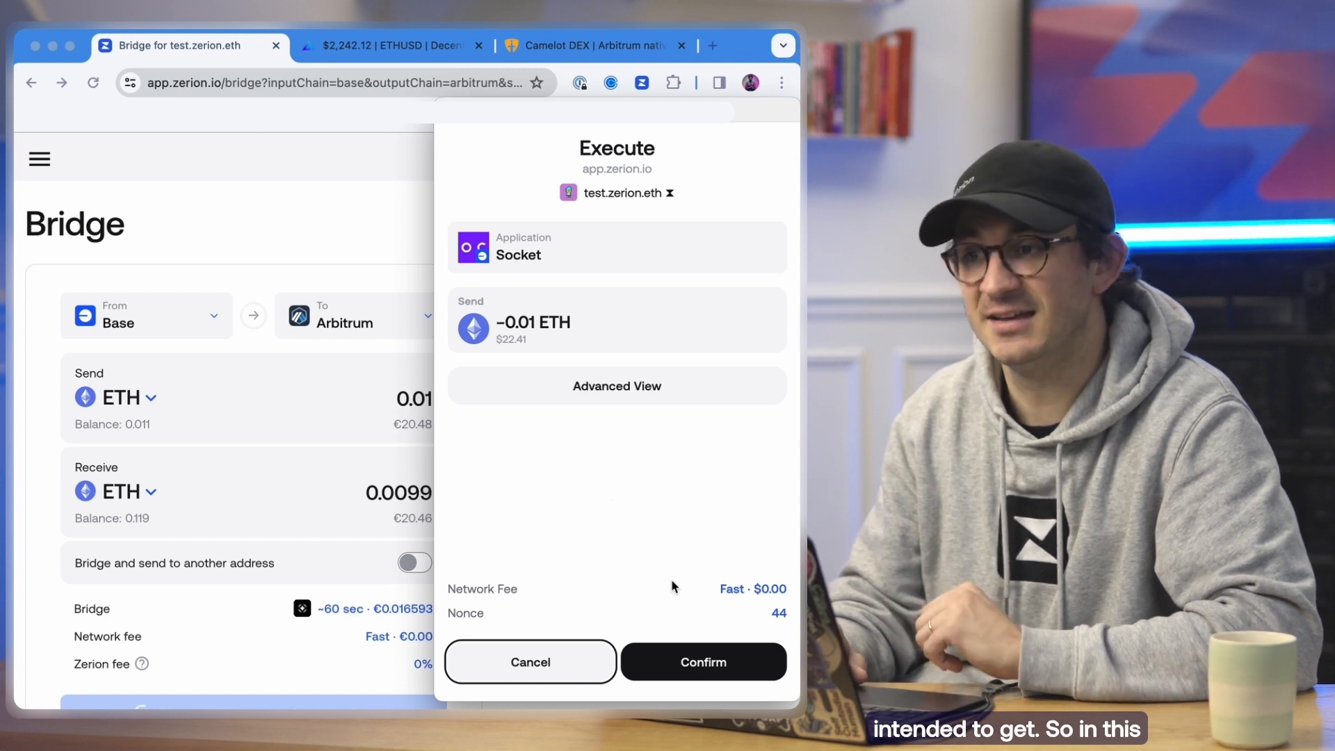
Step: Confirm the Socket execute transaction for the 0.01 ETH Base-to-Arbitrum transfer
click(702, 662)
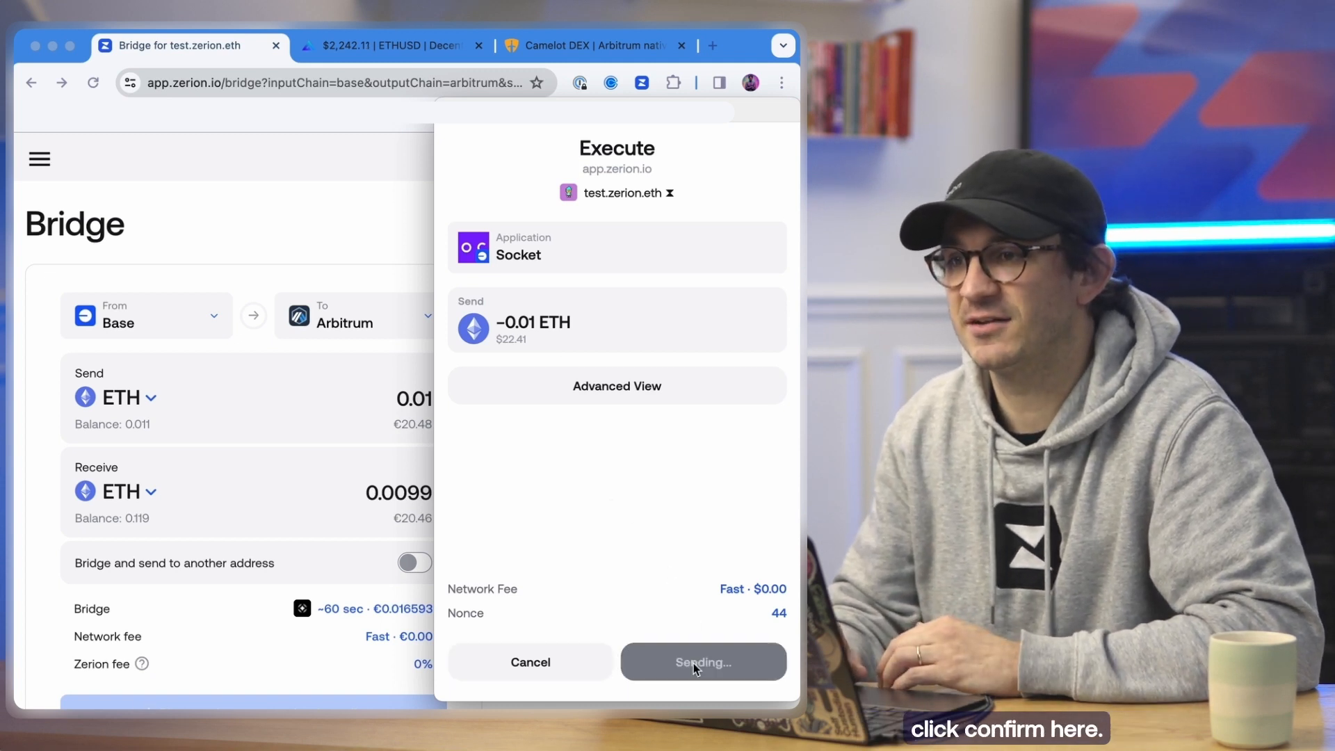
click(702, 662)
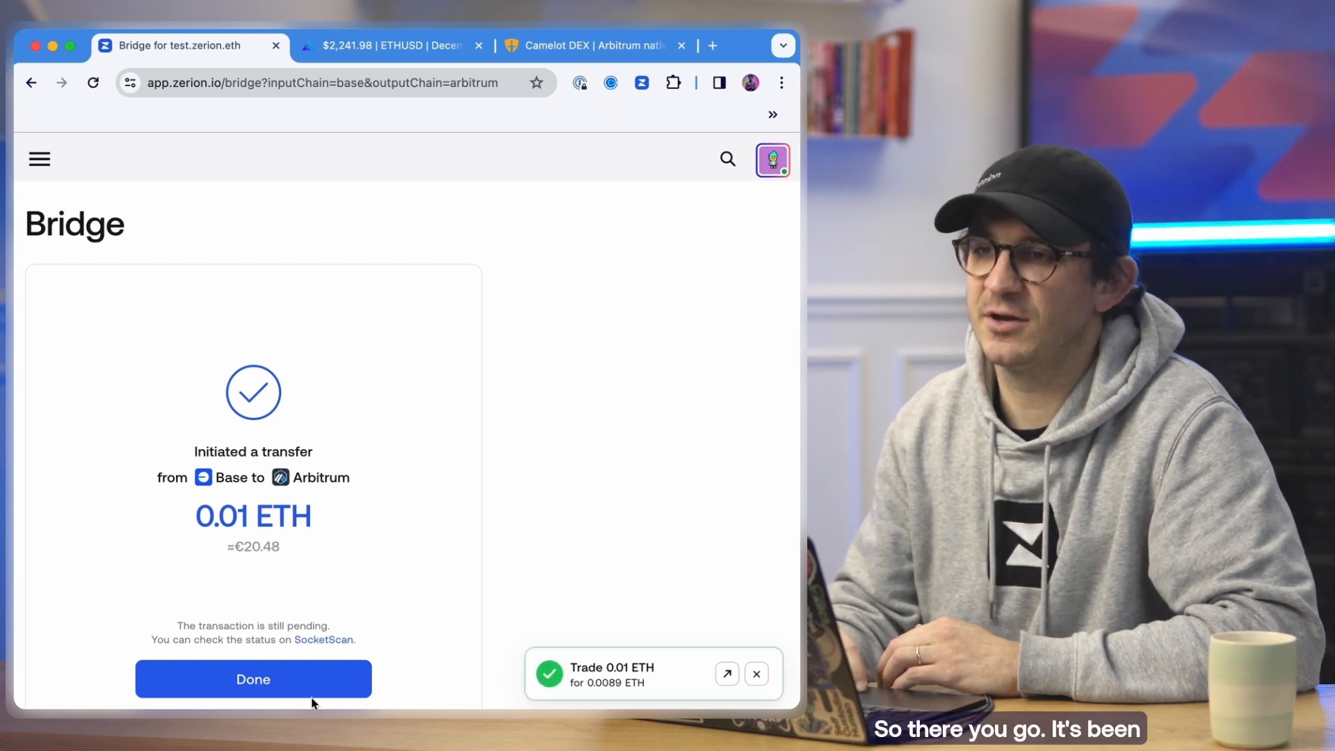
Step: Return to the wallet overview and view its transaction history
click(39, 158)
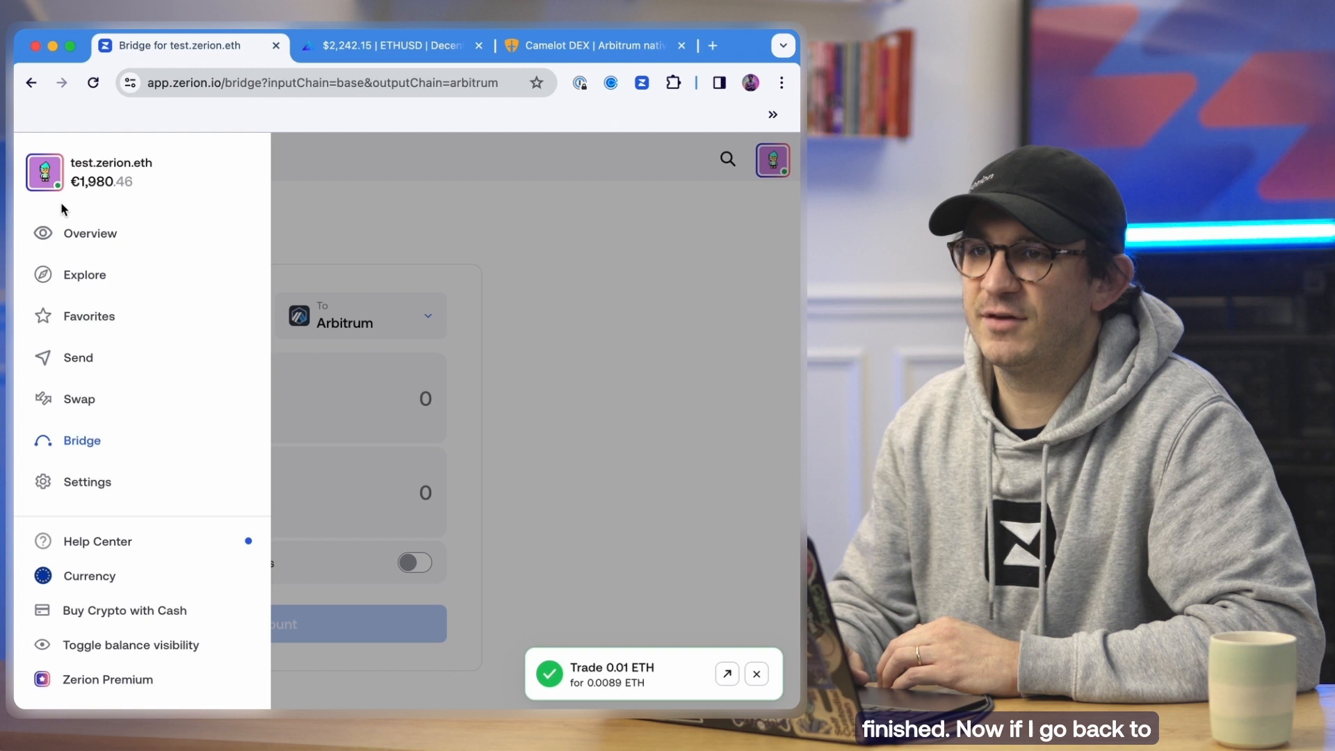
click(89, 232)
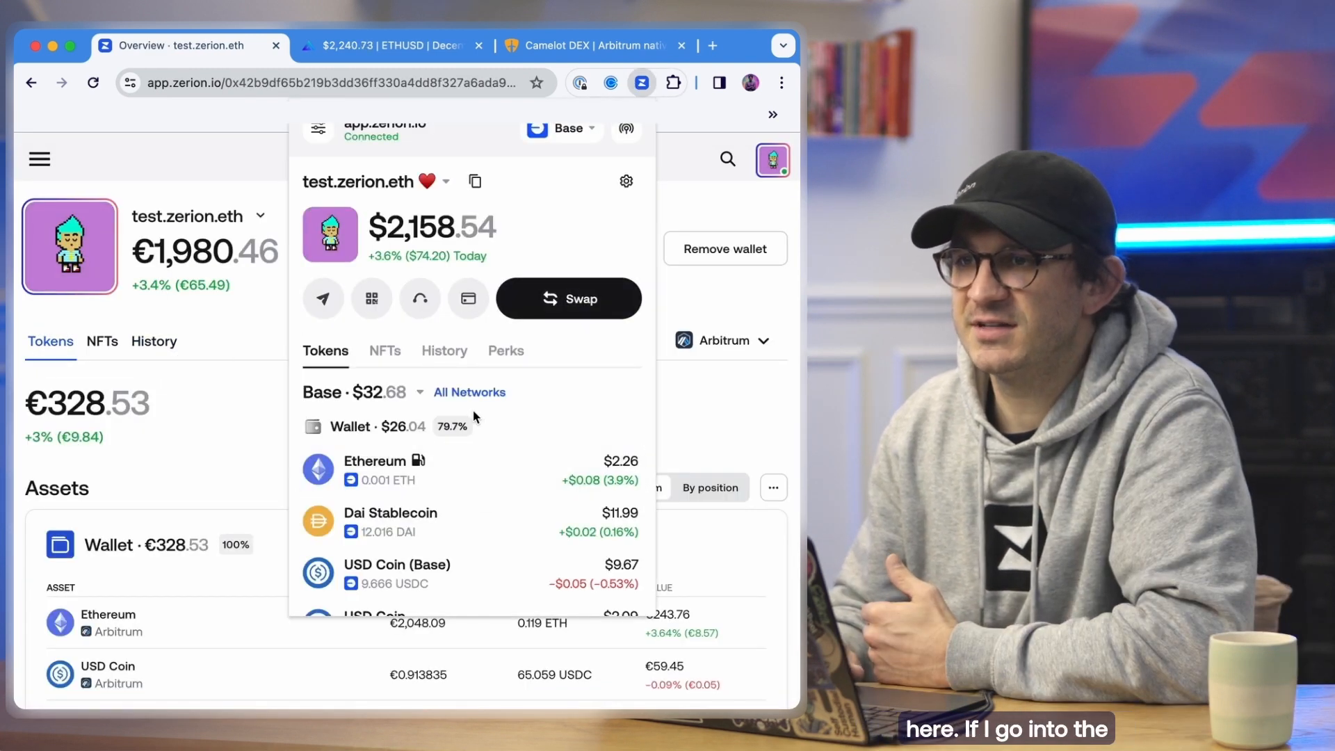
click(443, 351)
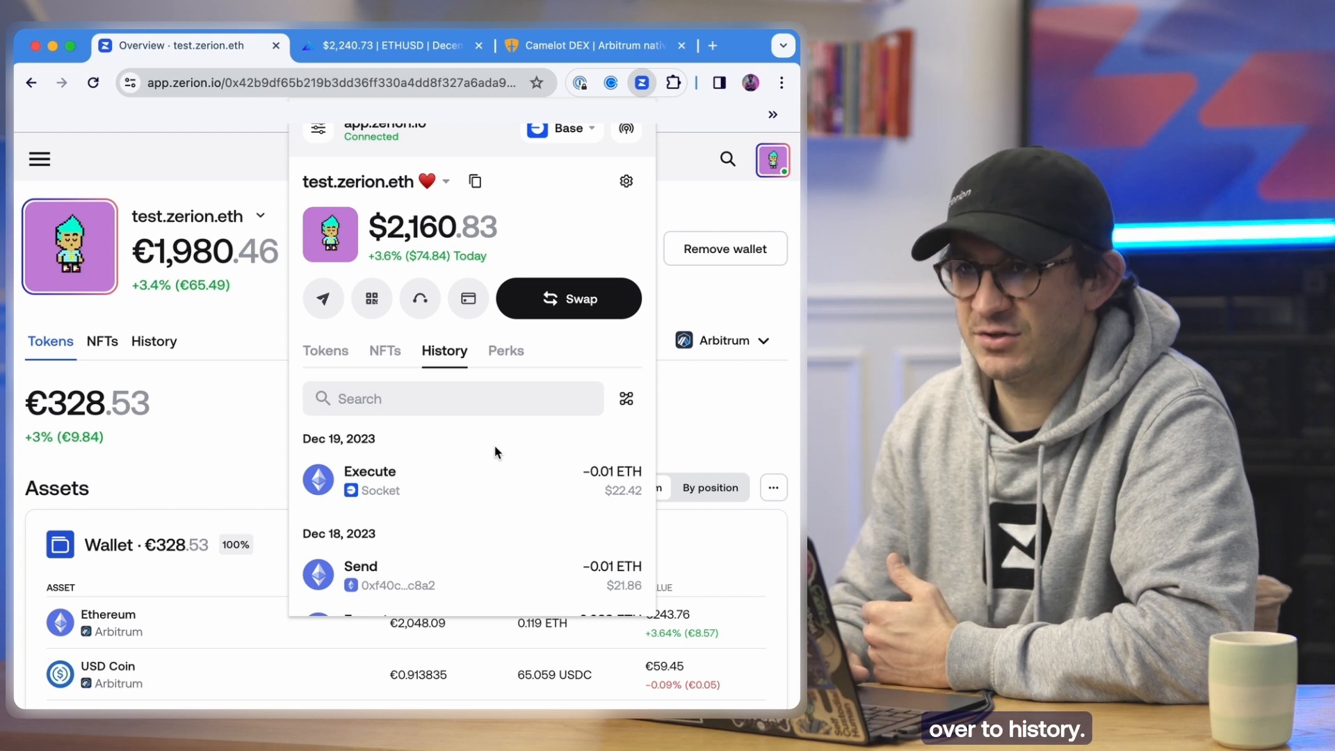
mouse_move(436, 492)
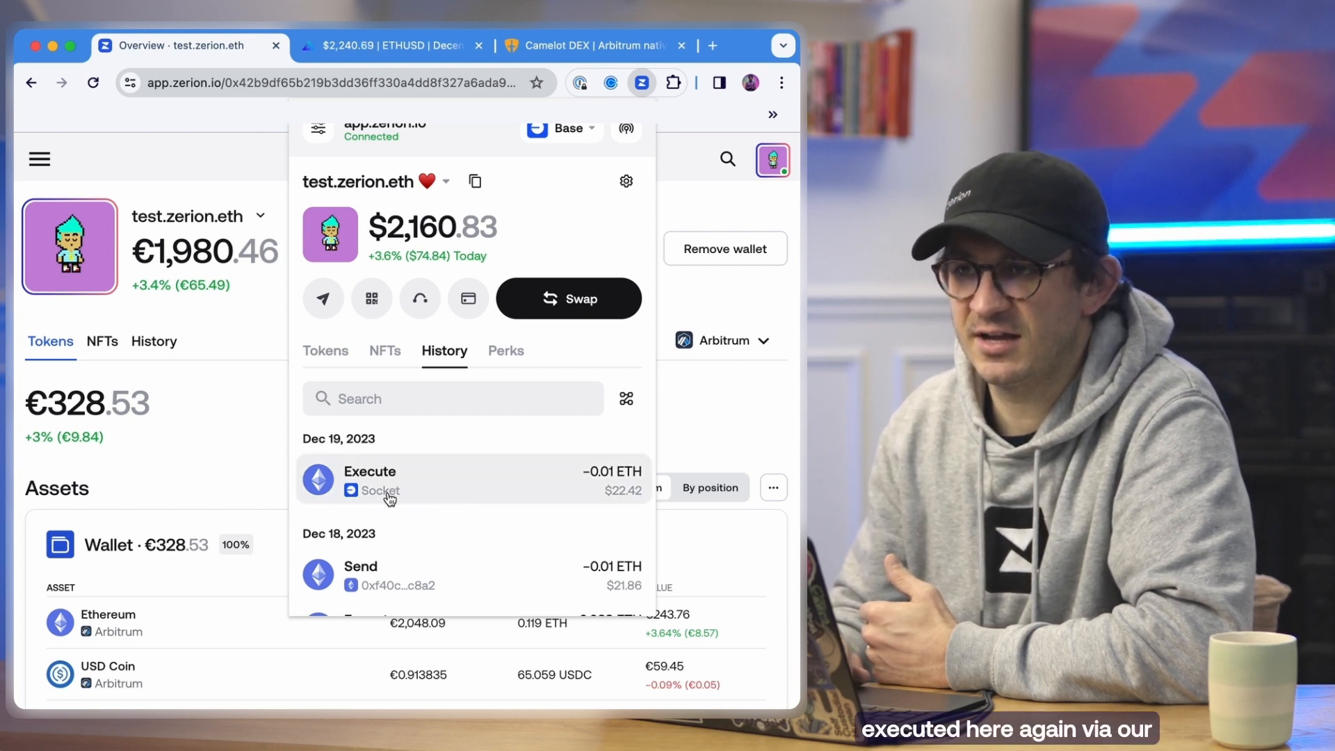
mouse_move(356, 503)
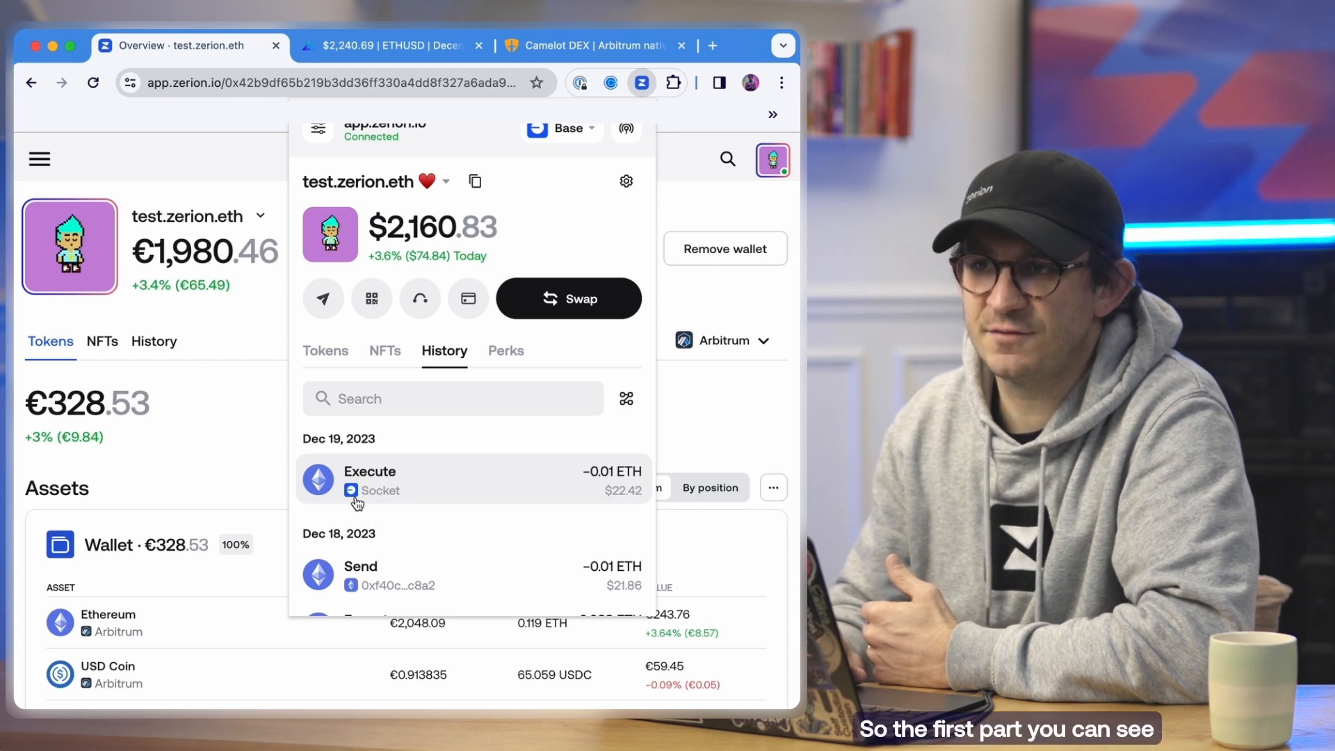
Step: View the 0.01 ETH Socket Execute details with its 0.00011 ETH fee, then close the popup
click(473, 480)
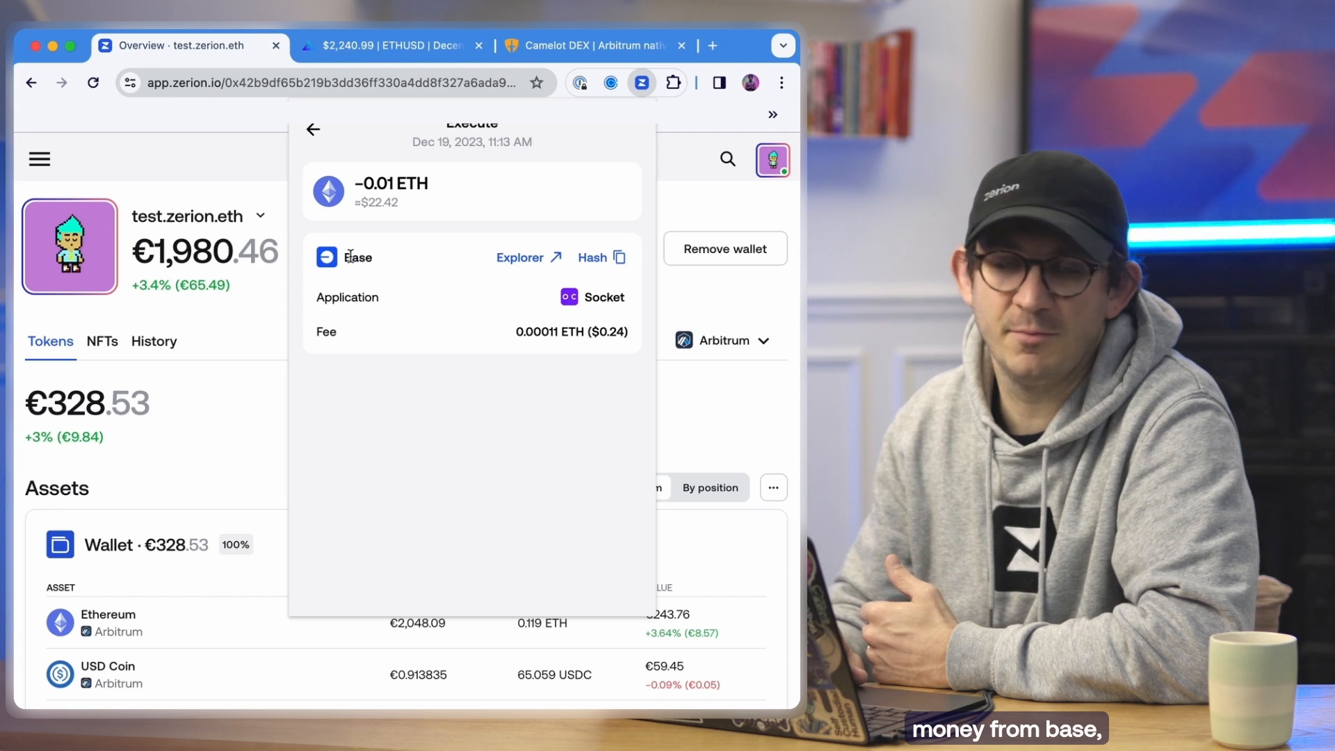
mouse_move(537, 344)
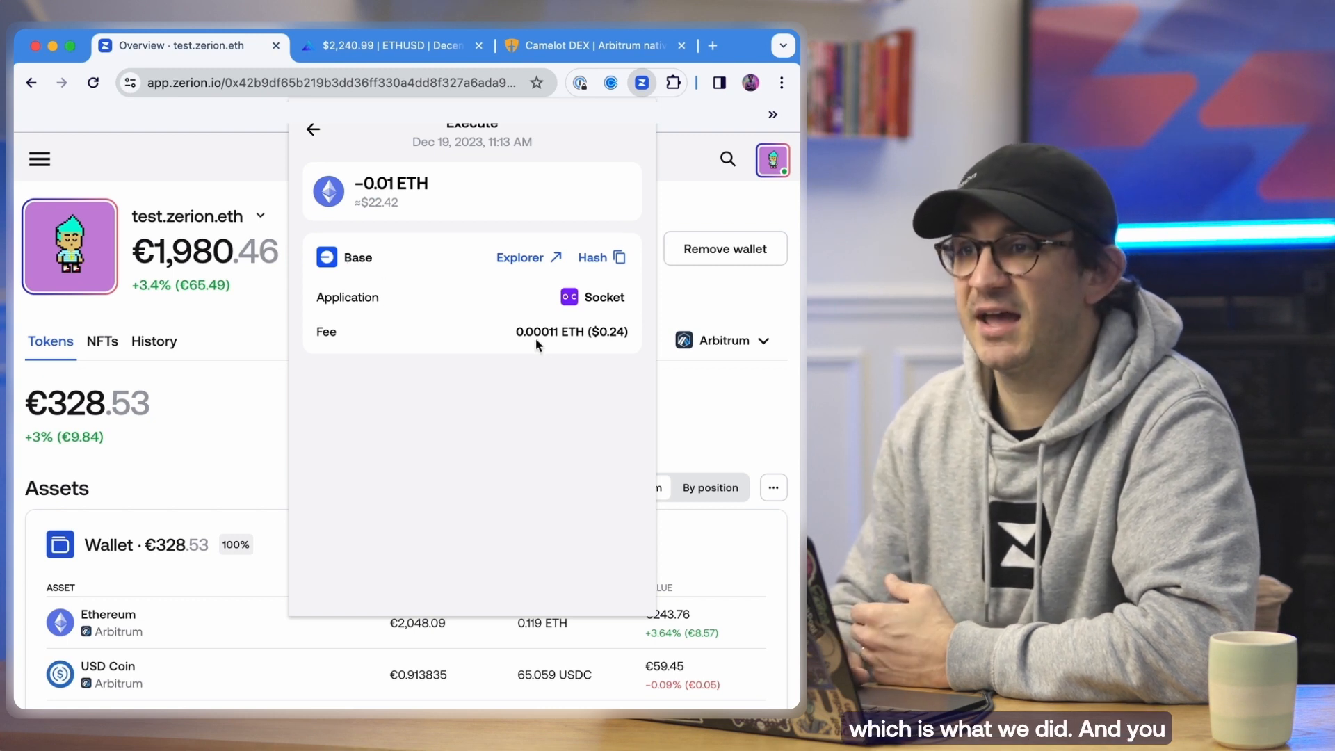
mouse_move(474, 184)
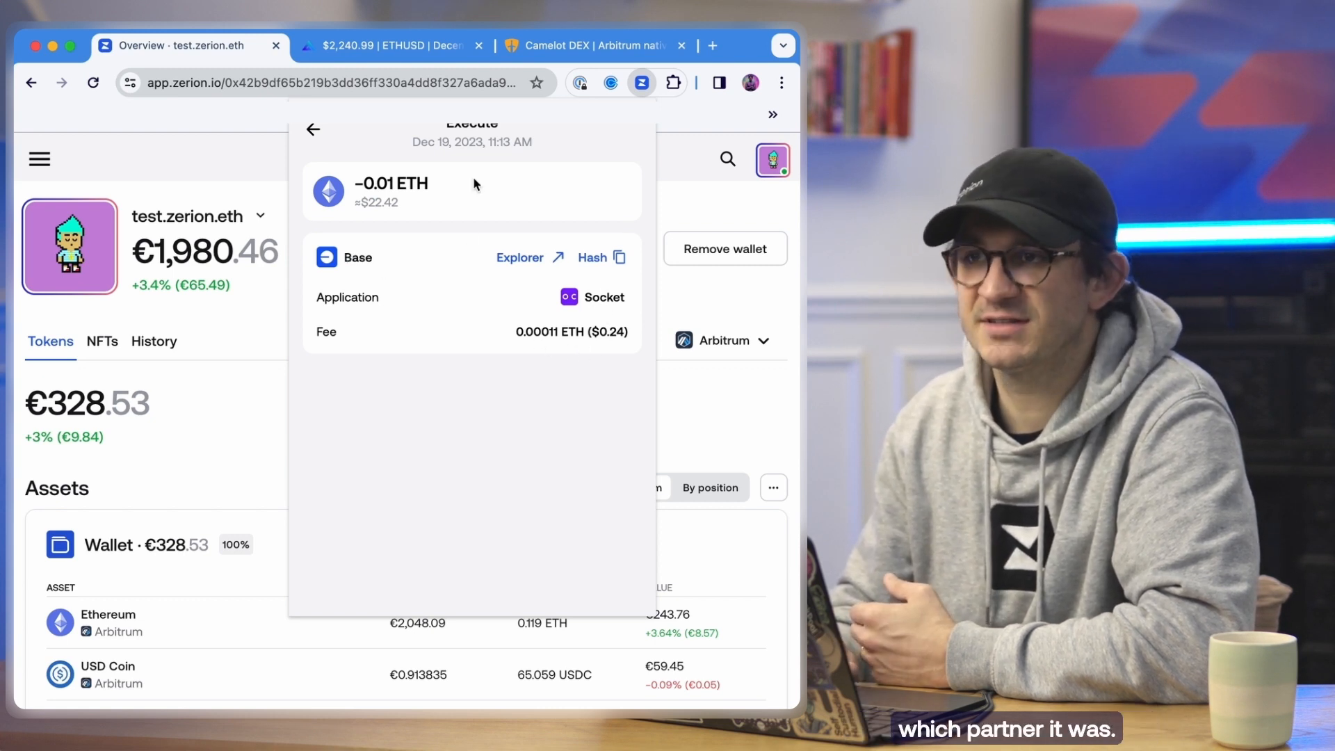
mouse_move(570, 236)
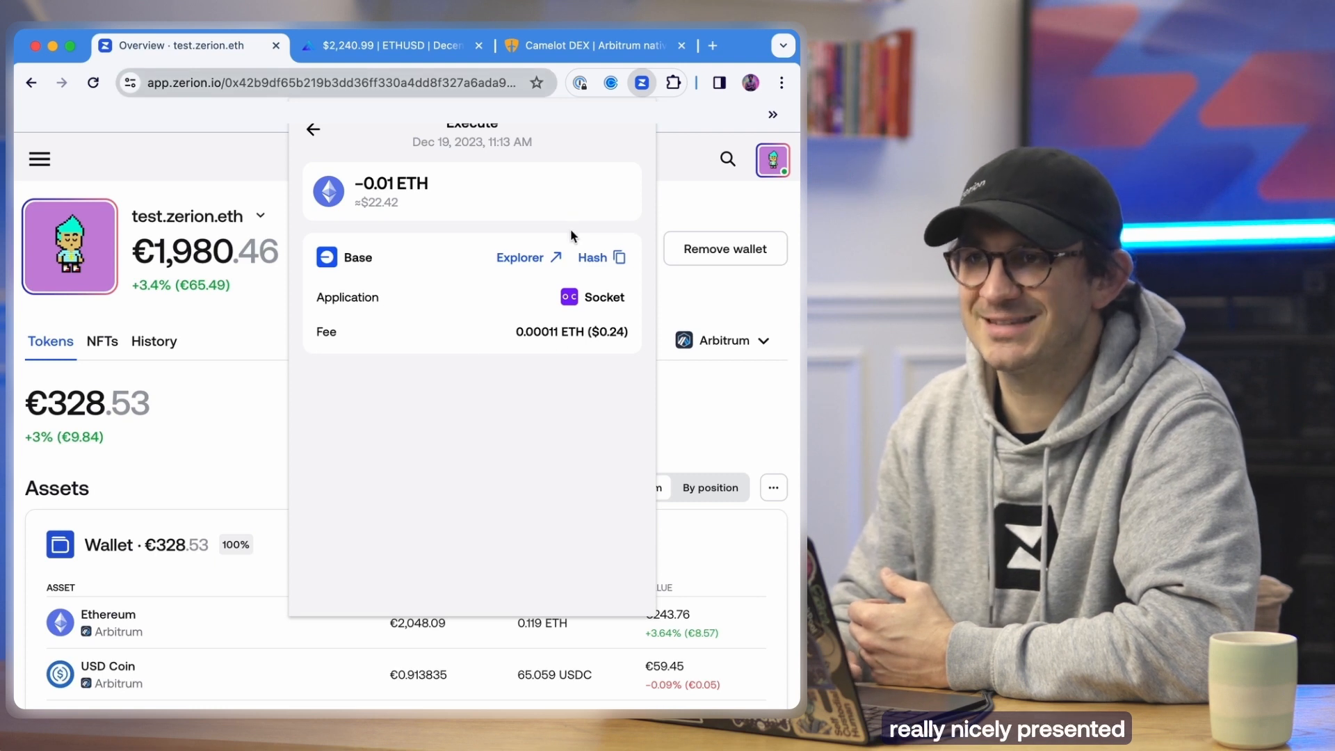
mouse_move(498, 360)
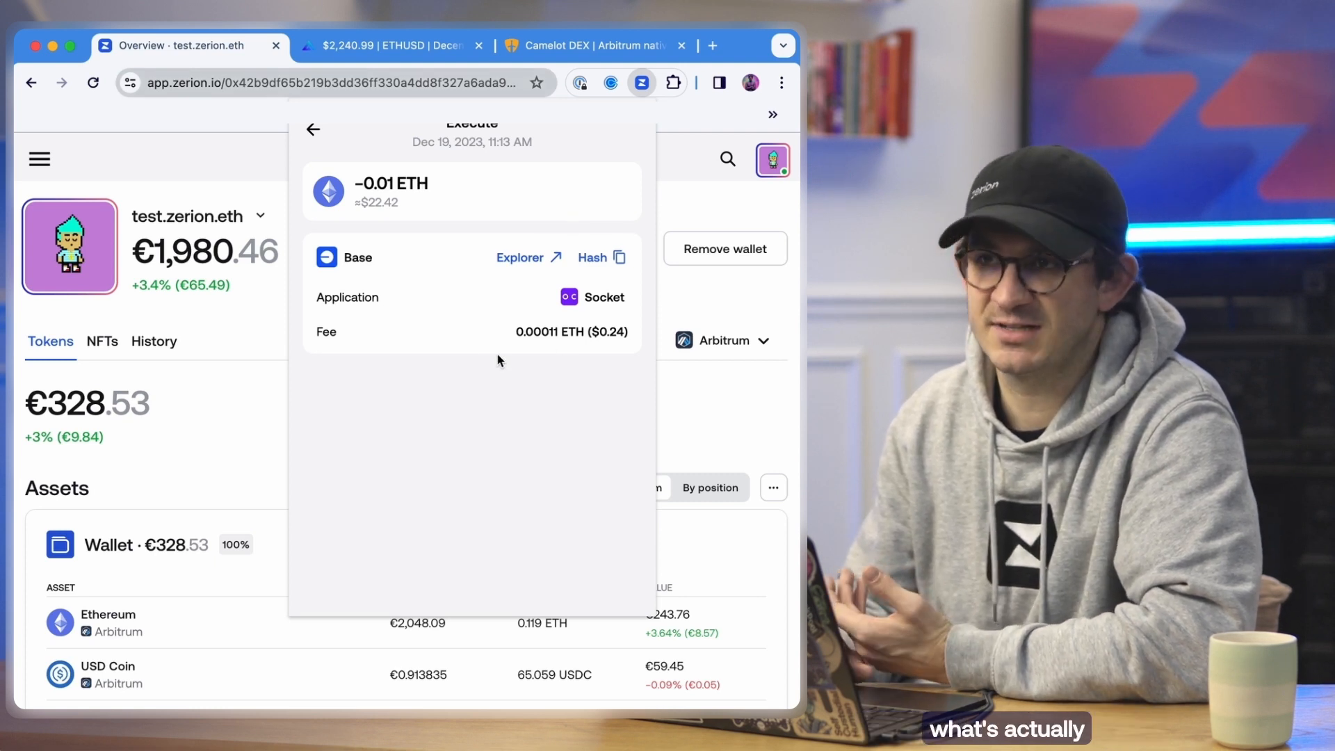
click(313, 128)
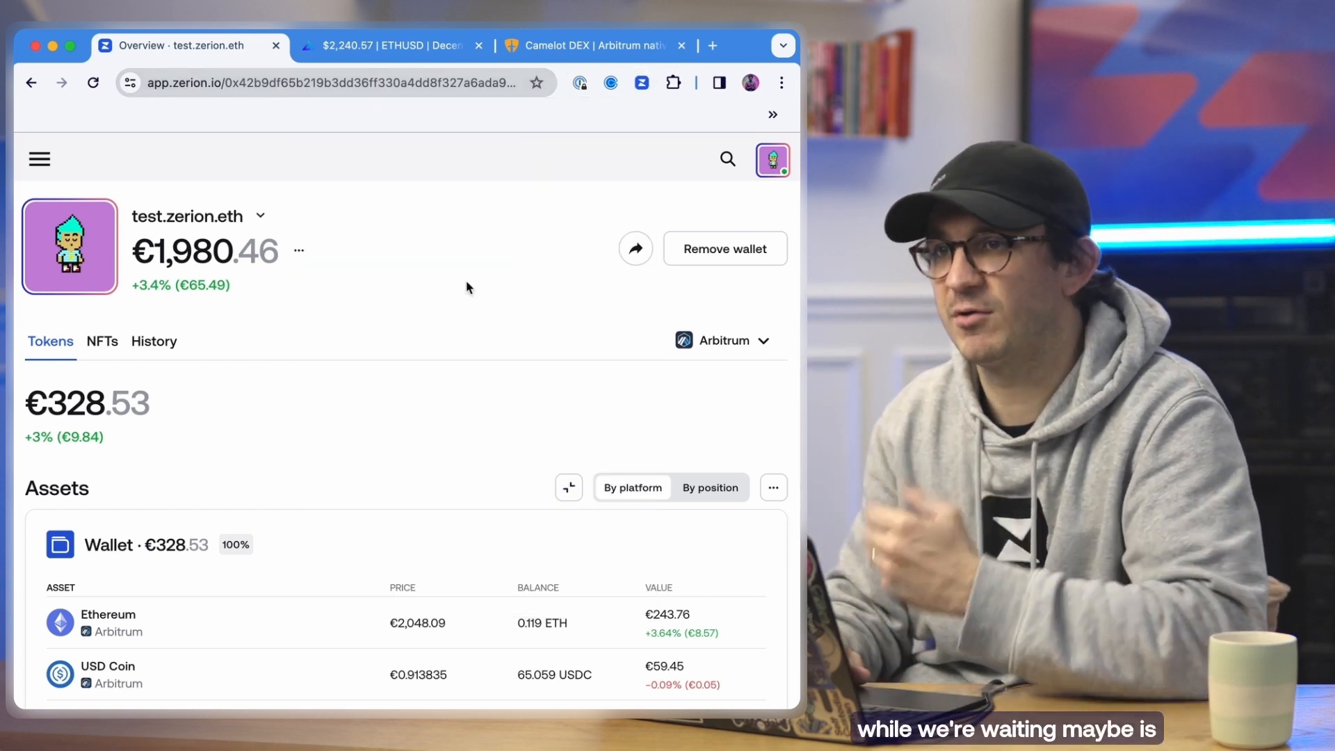
Step: Enter 0.02 ETH to pay in the GMX ETH-to-USDC swap panel
click(388, 45)
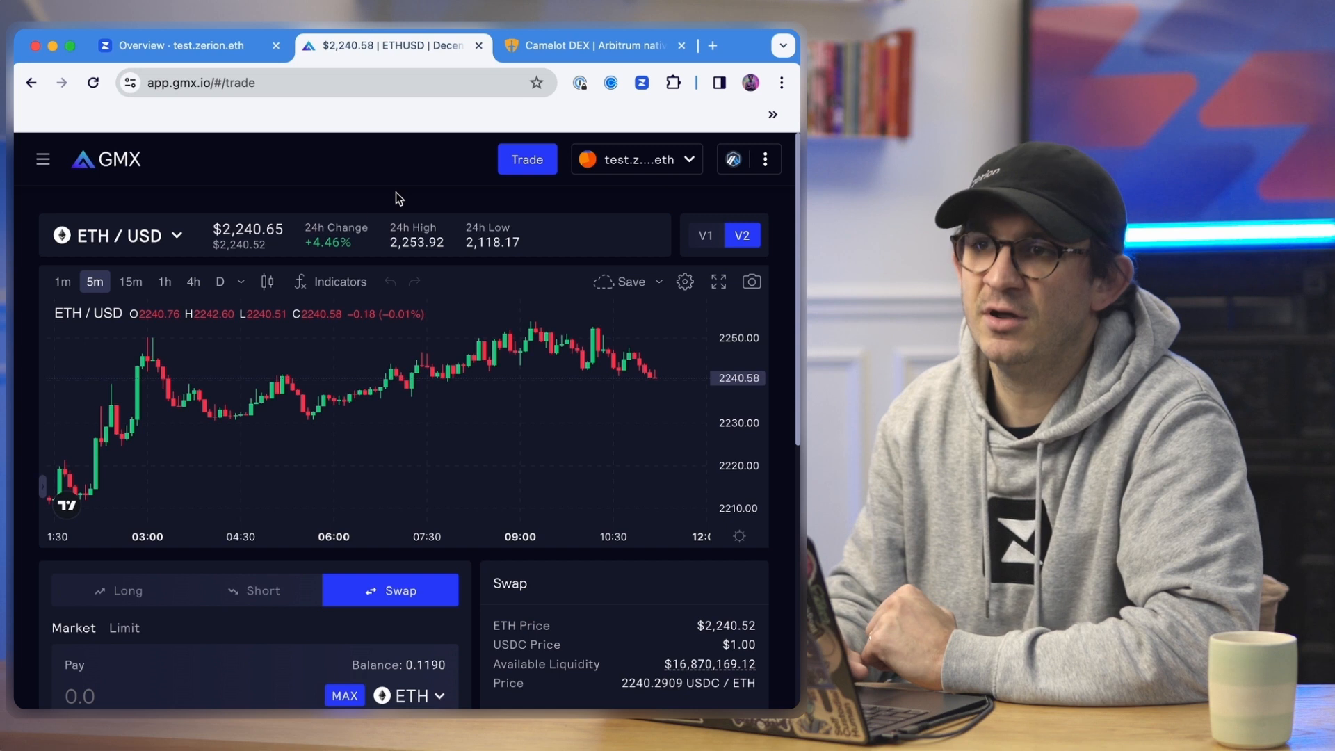
mouse_move(344, 181)
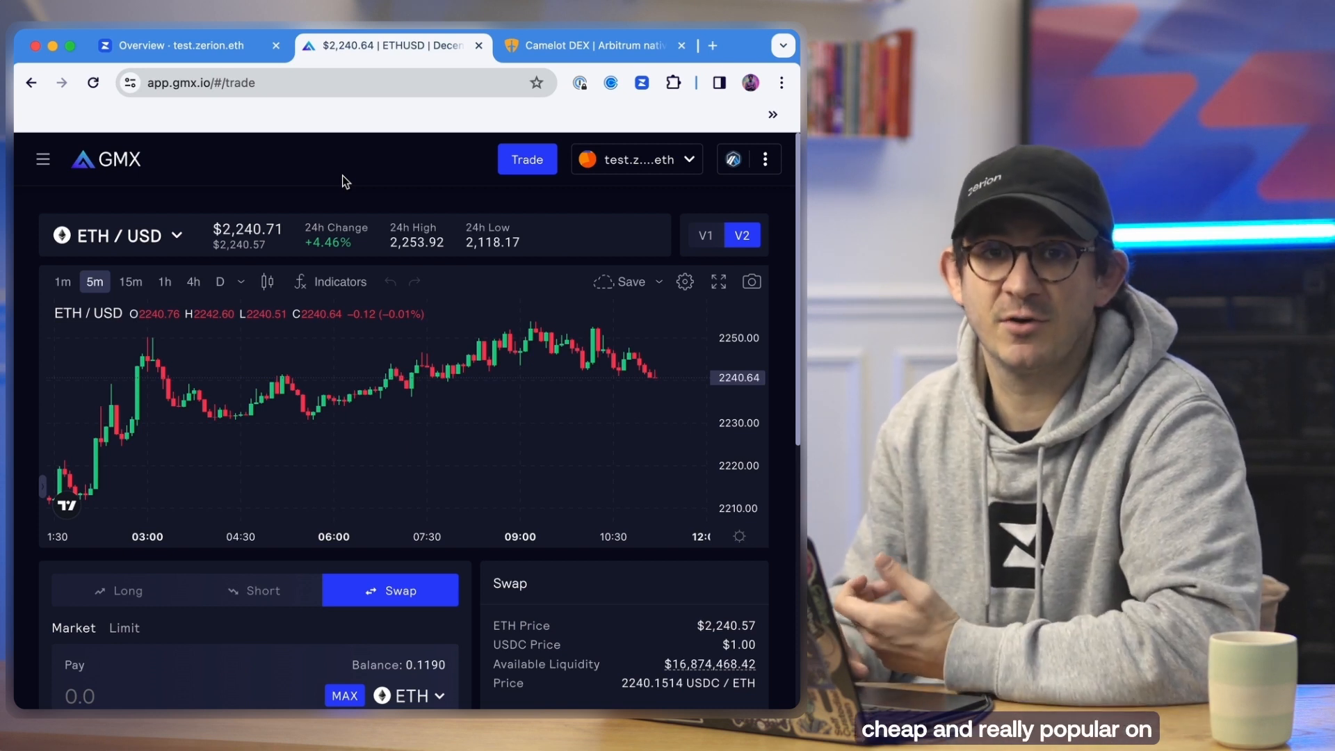
mouse_move(374, 381)
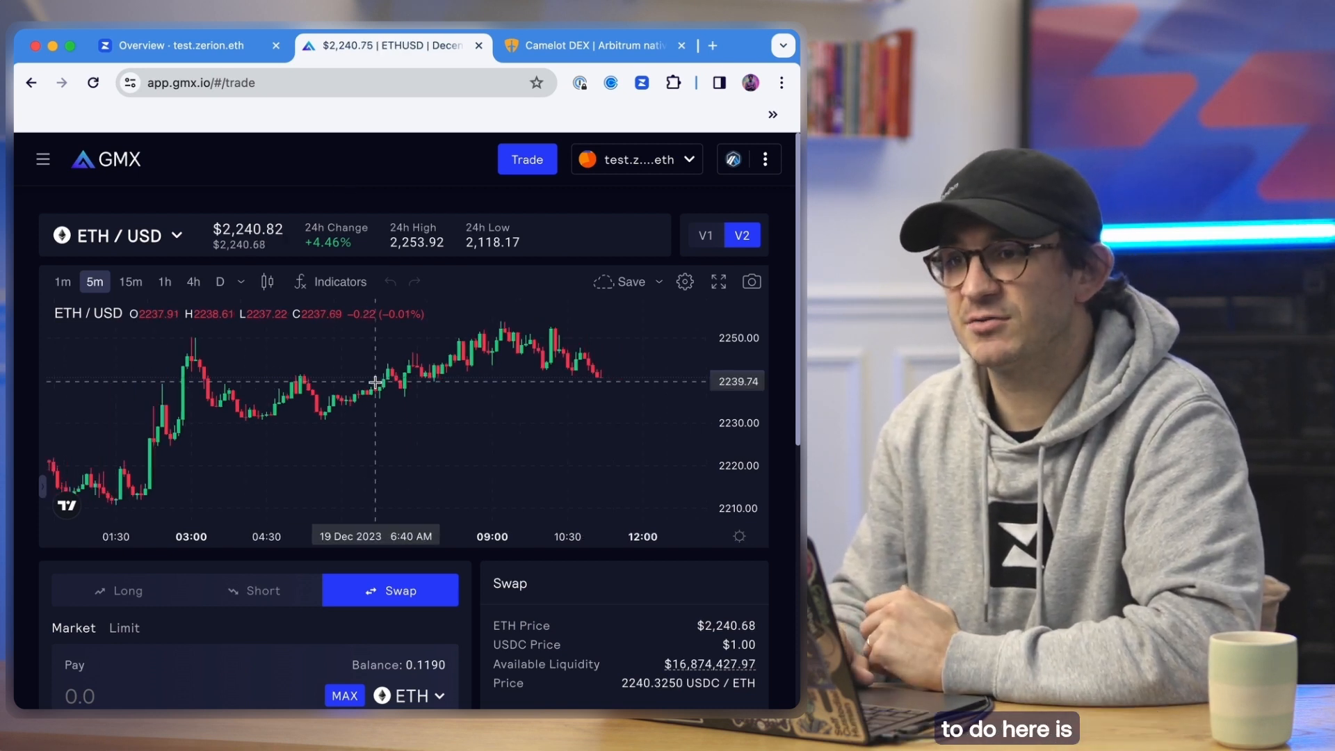
scroll(down, 3)
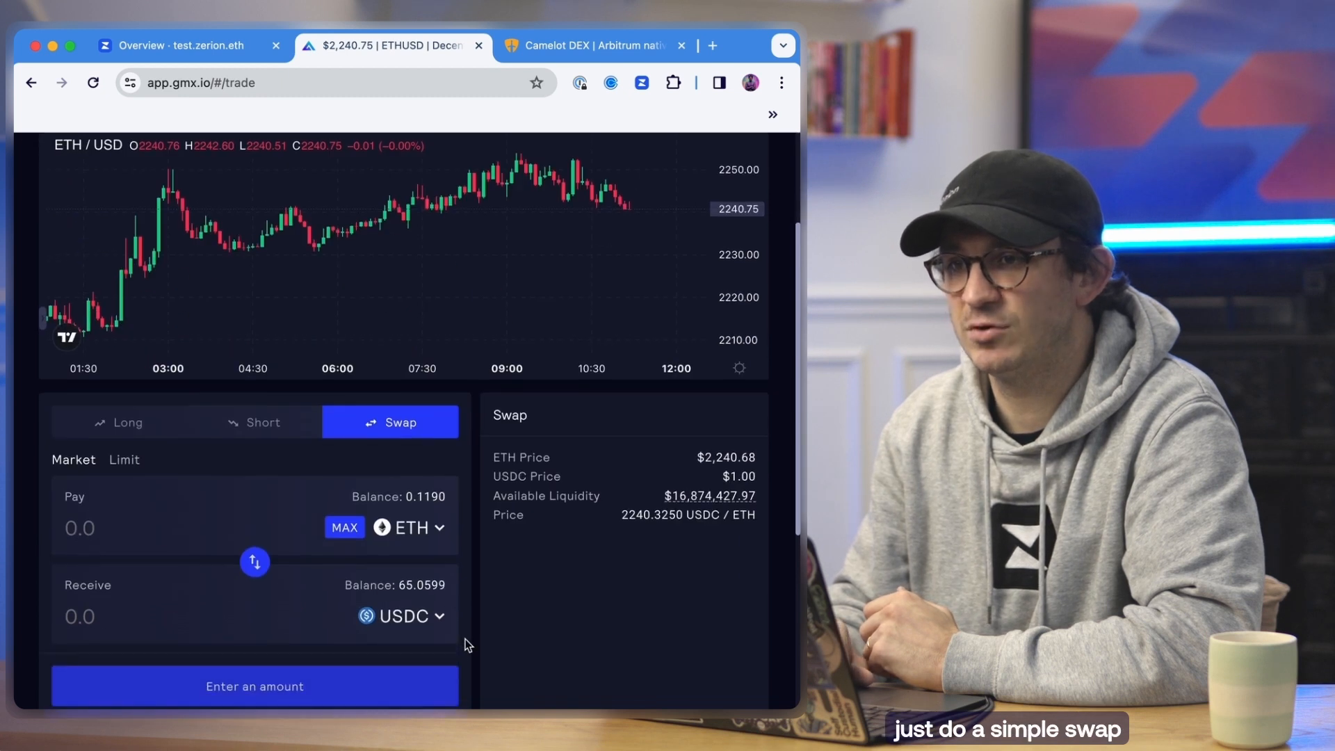
mouse_move(385, 551)
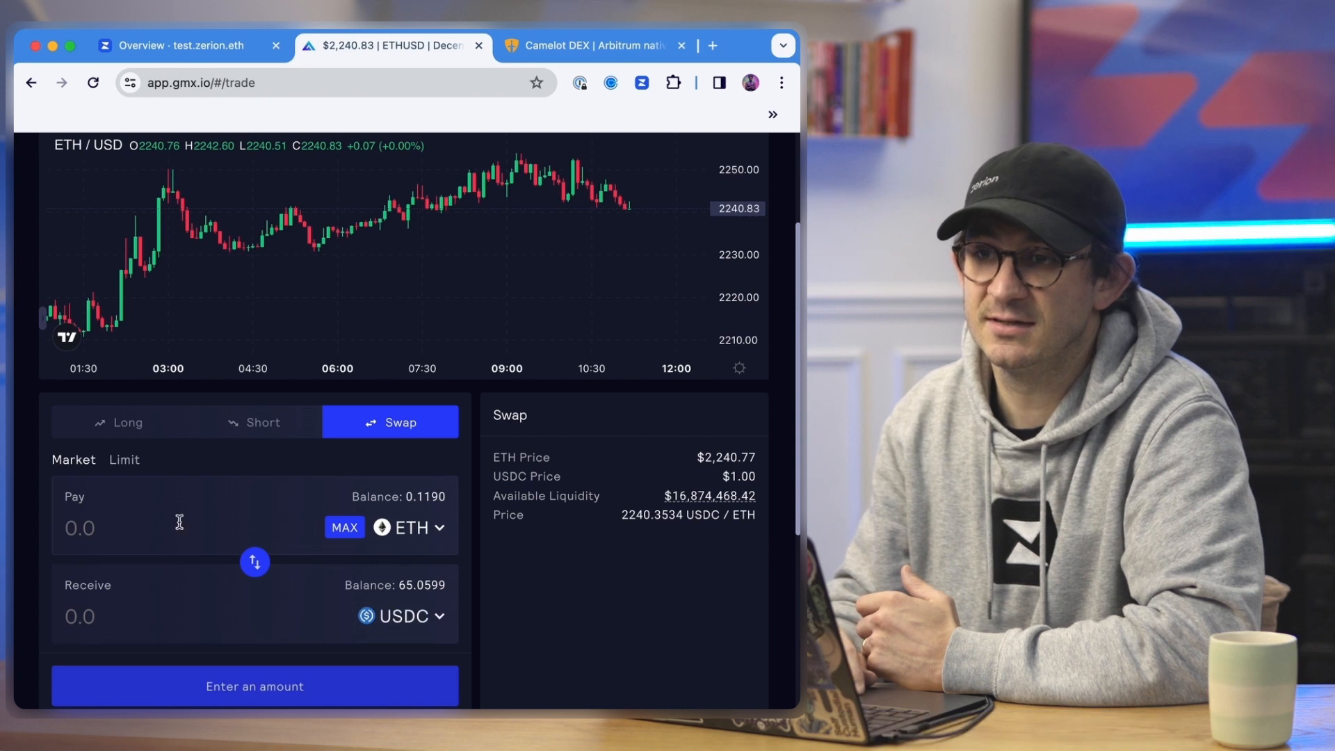
text(0.02)
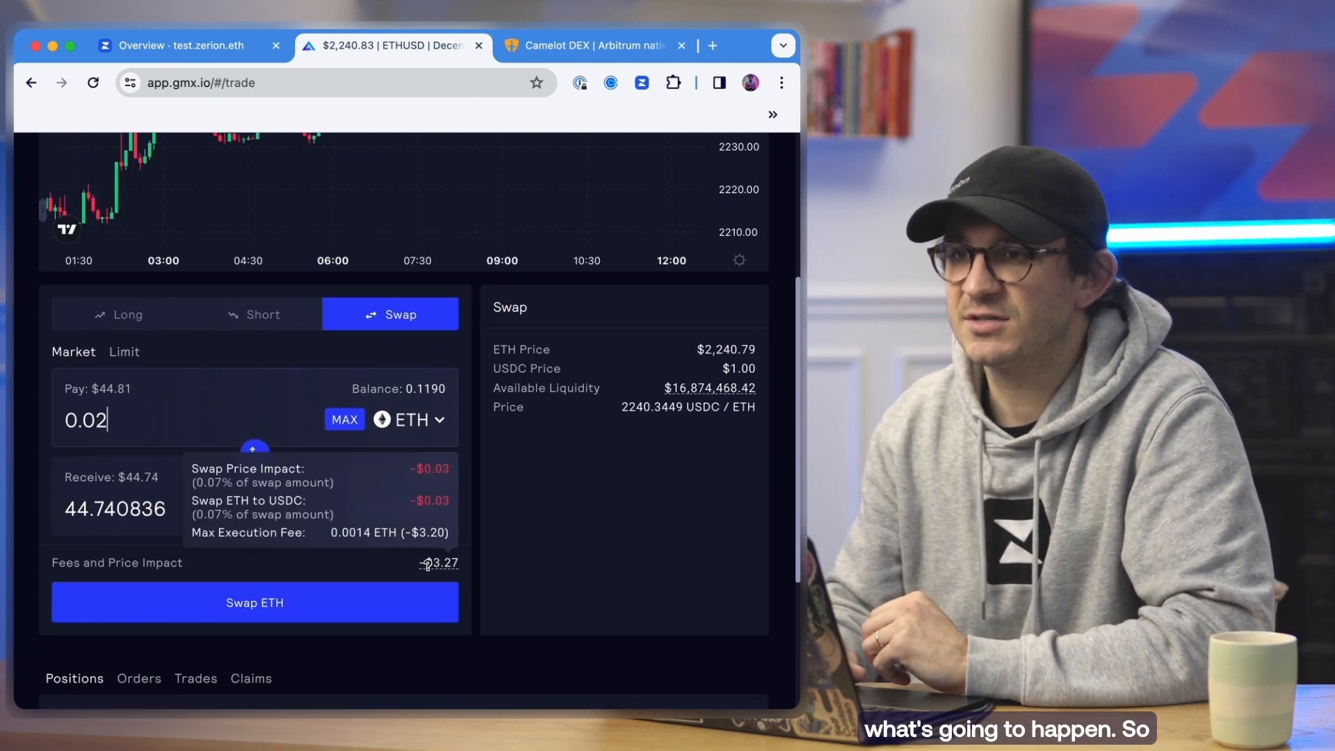
Step: Submit the 0.02 ETH to USDC swap and approve it in the Zerion wallet
click(253, 602)
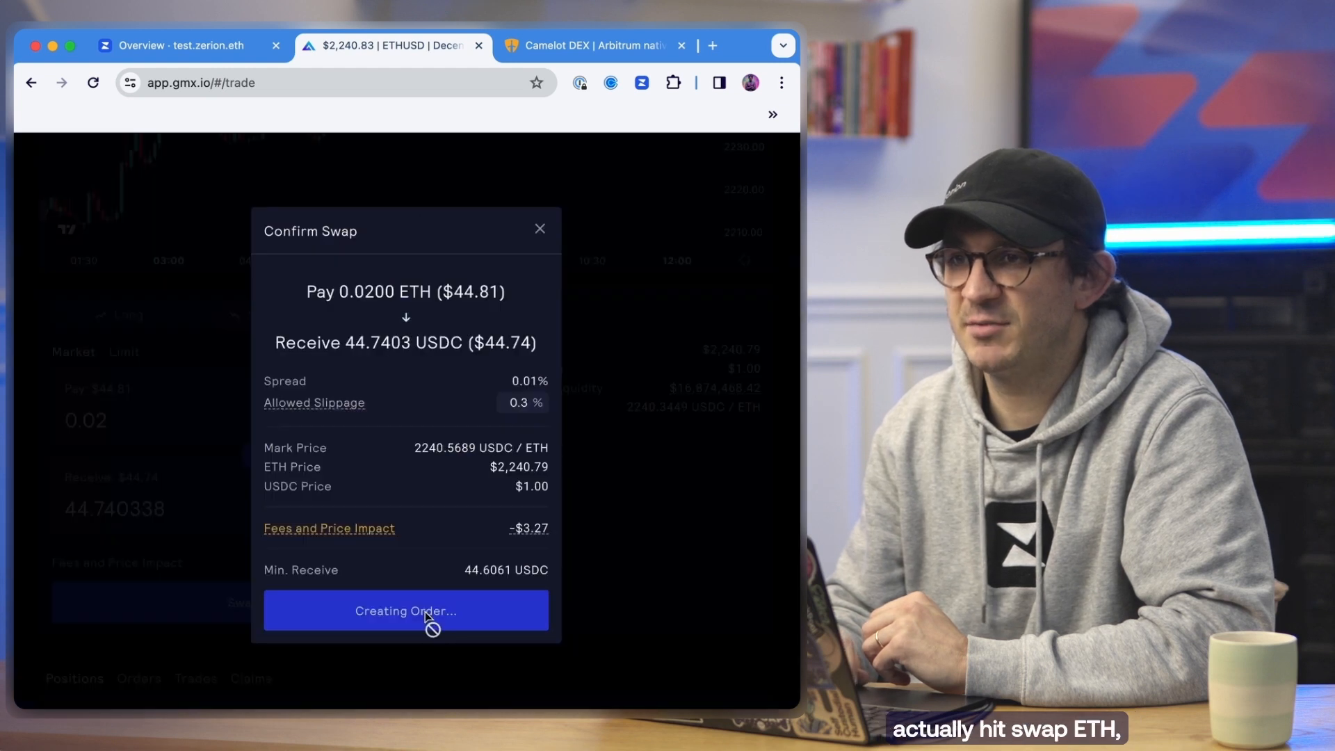
click(404, 611)
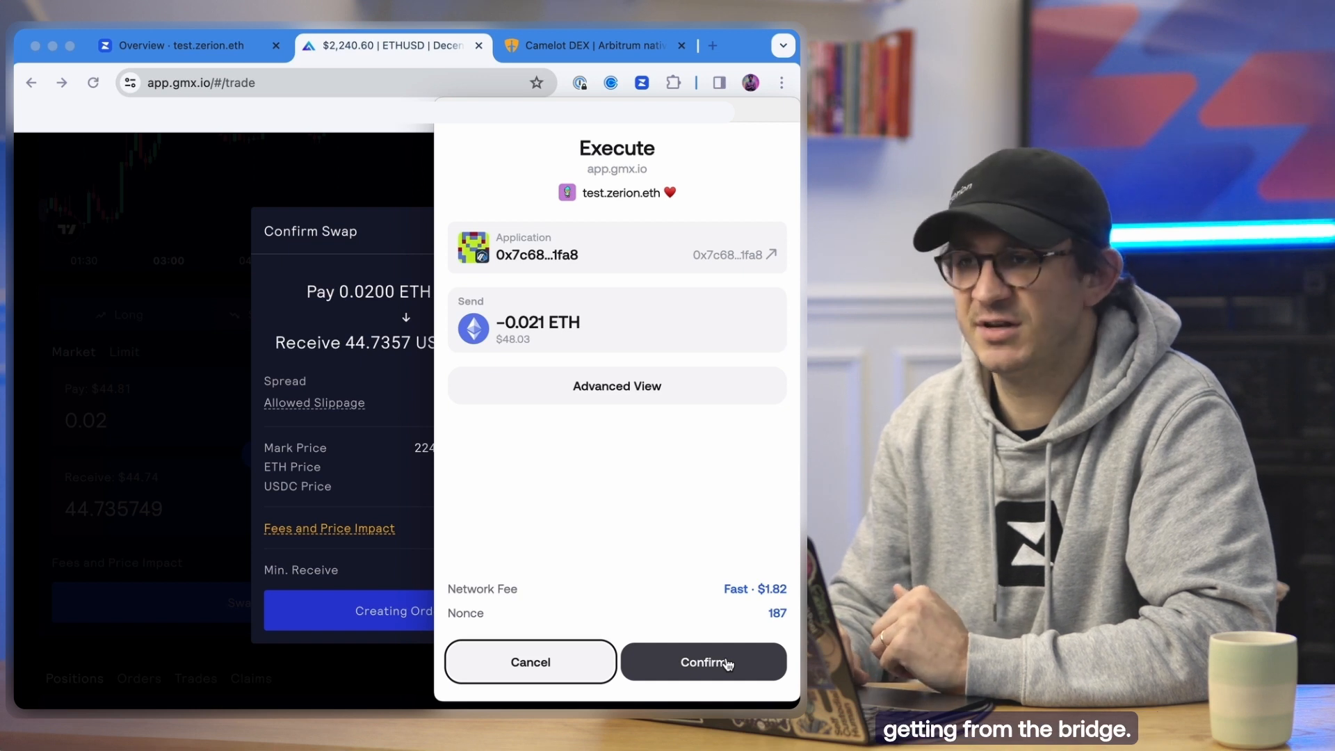
click(703, 662)
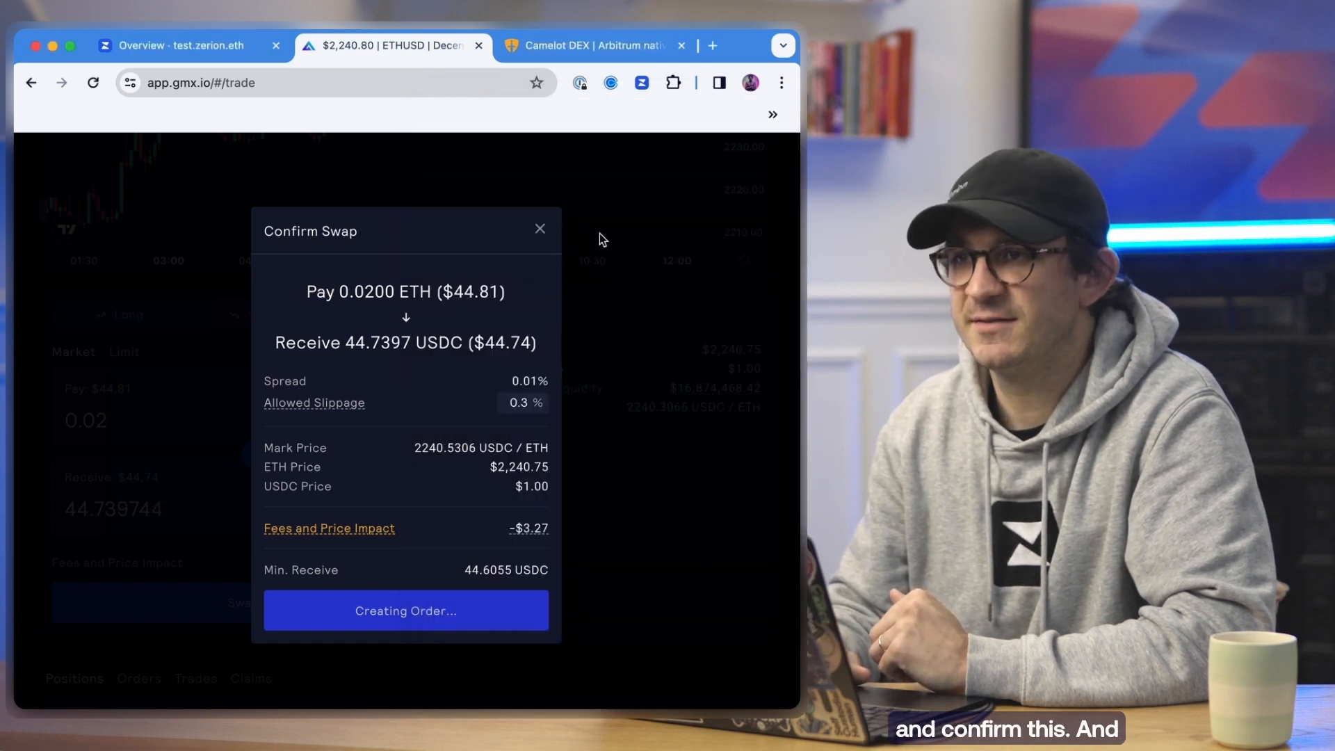
click(404, 611)
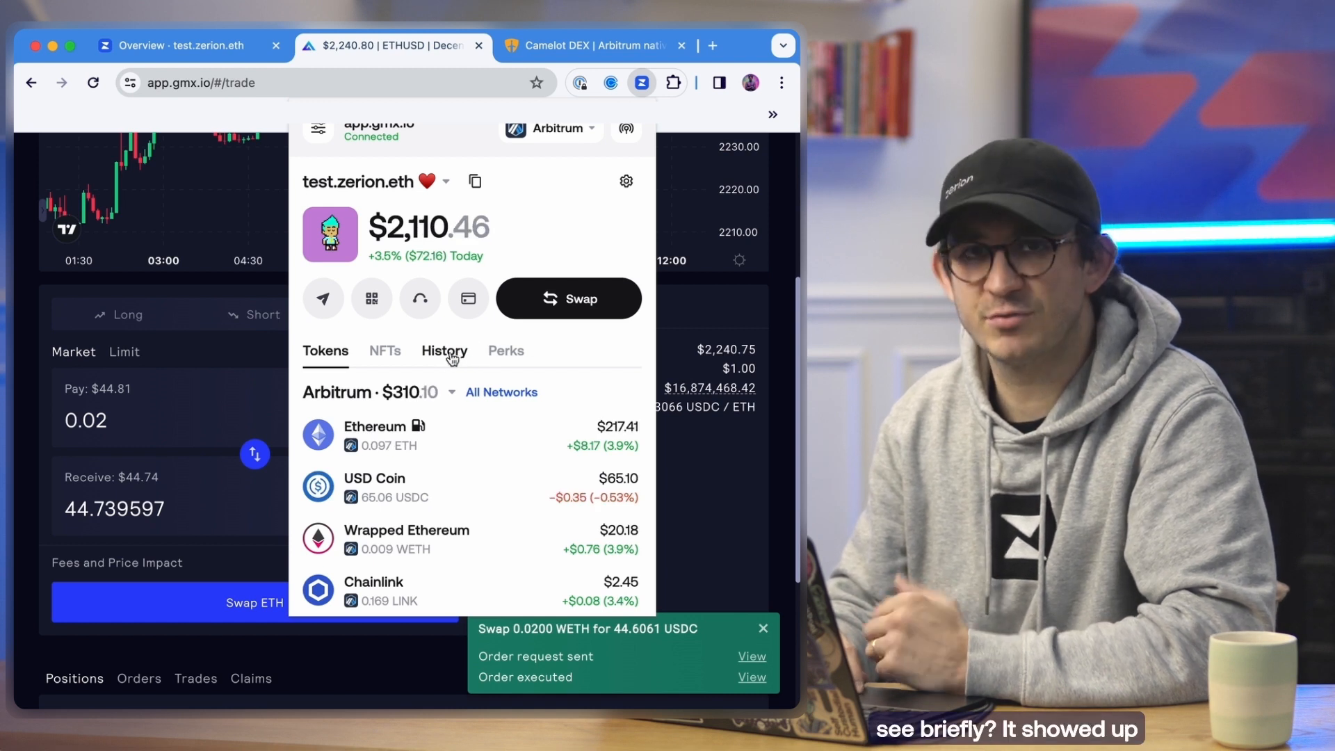
Step: Review the history showing the 0.021 ETH GMX swap above the 0.01 ETH Socket bridge
click(444, 350)
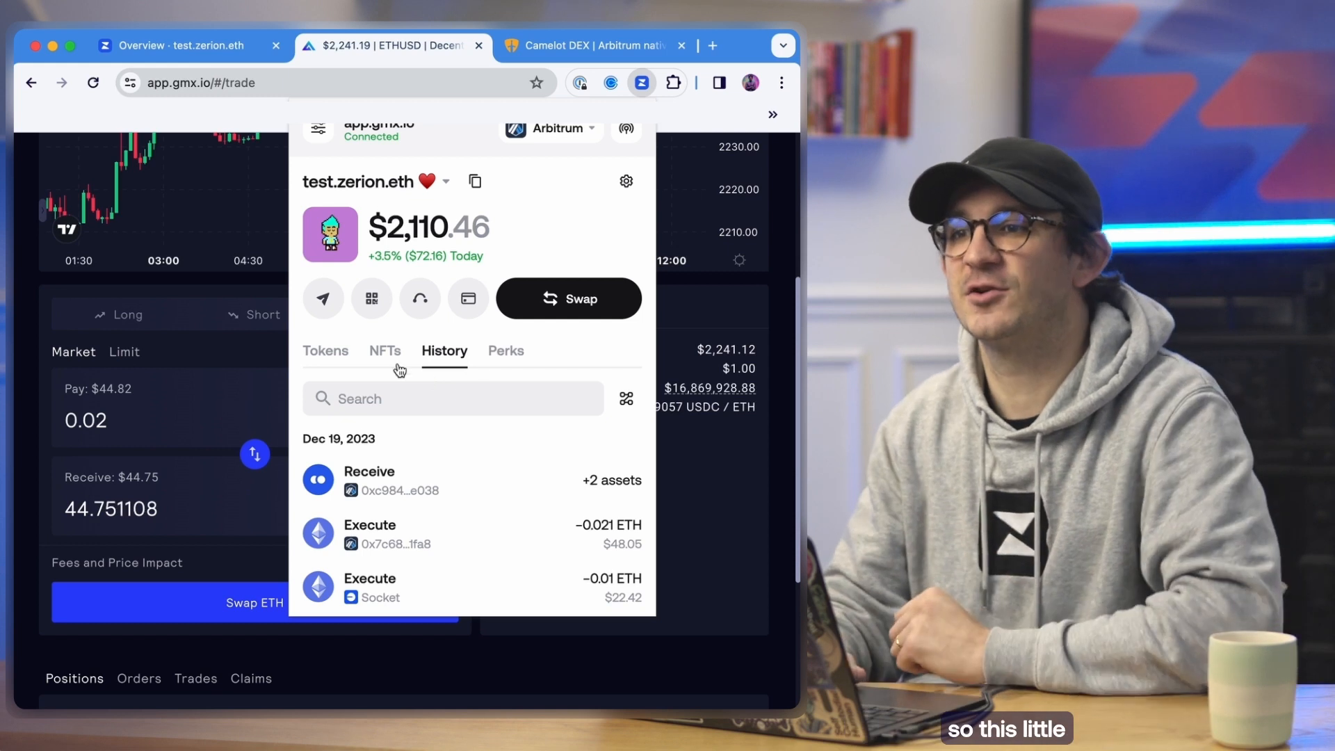
mouse_move(450, 366)
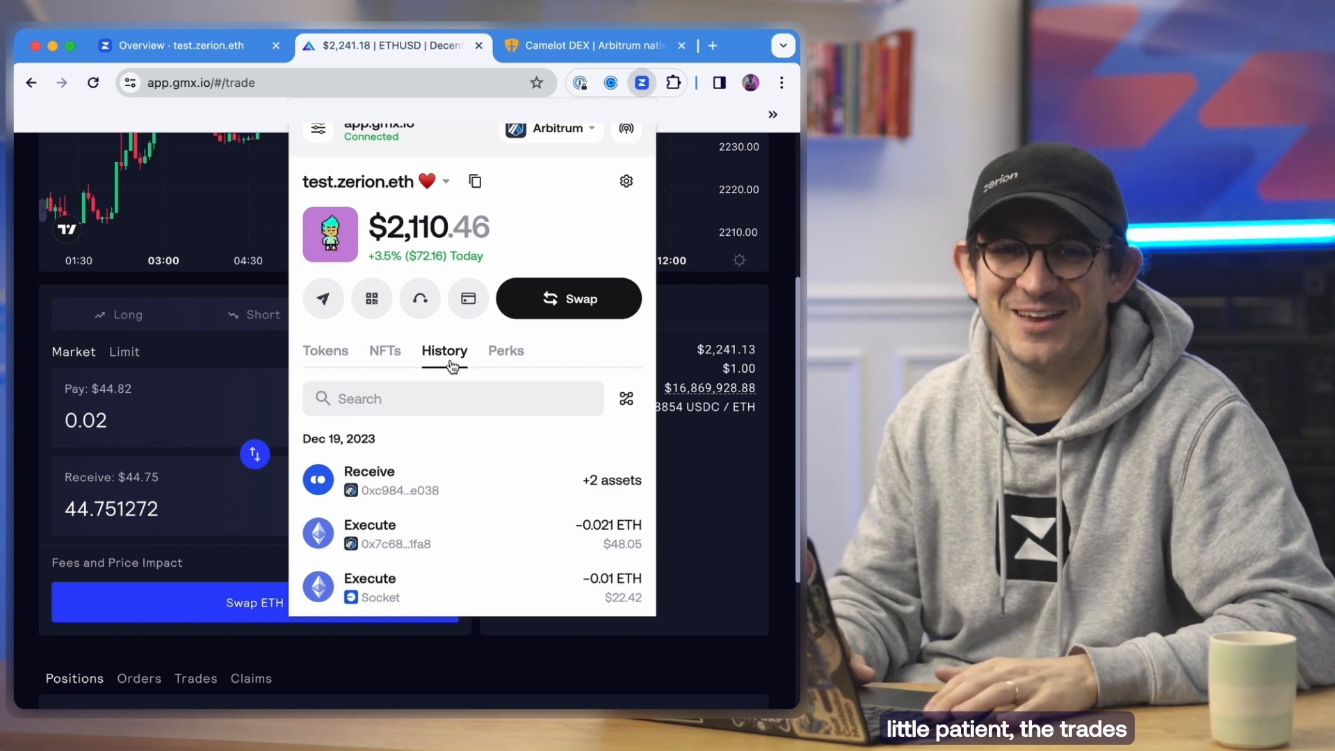
mouse_move(473, 533)
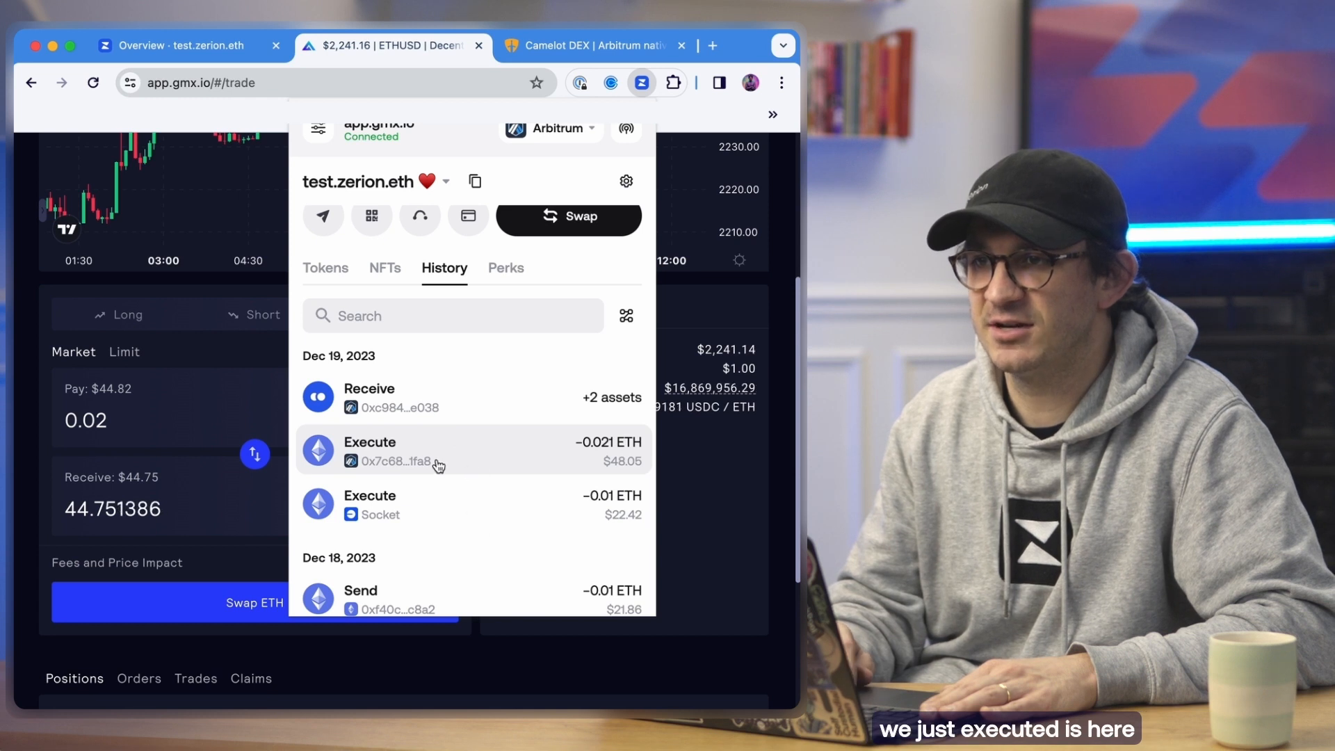
mouse_move(469, 466)
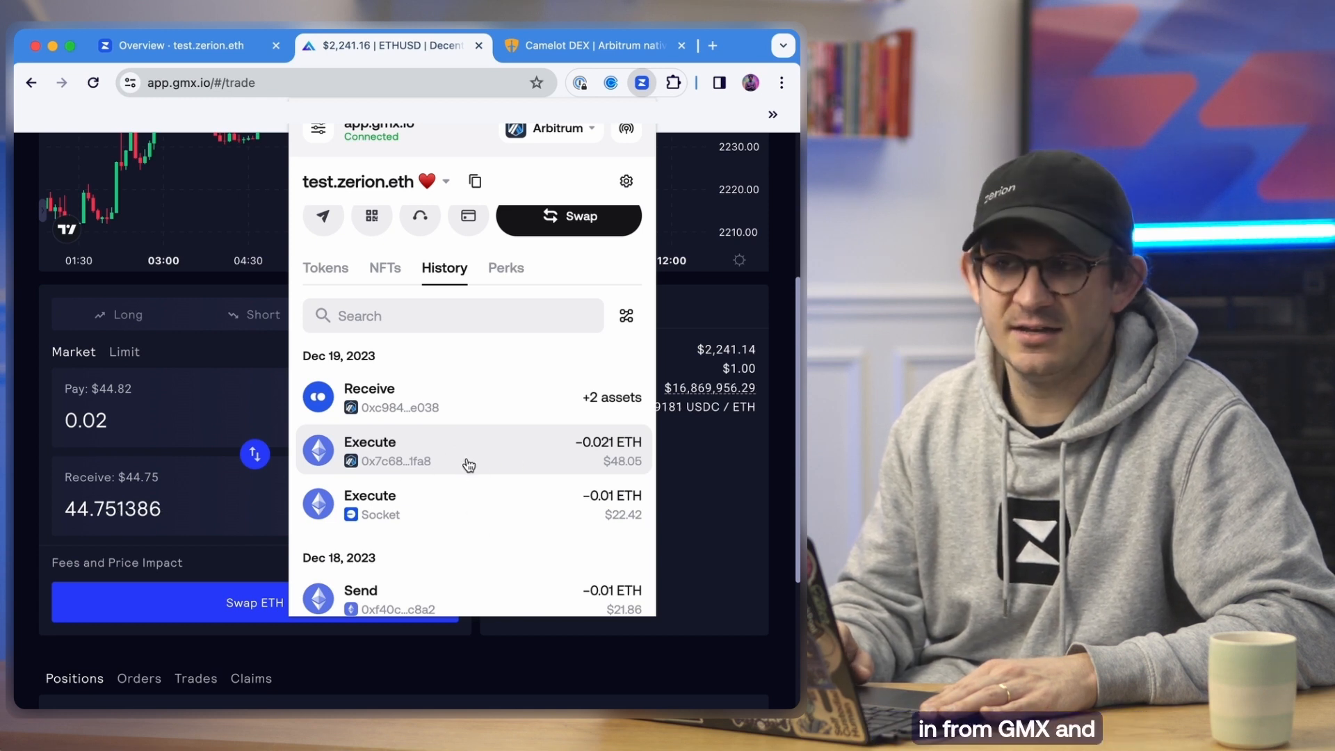
mouse_move(458, 313)
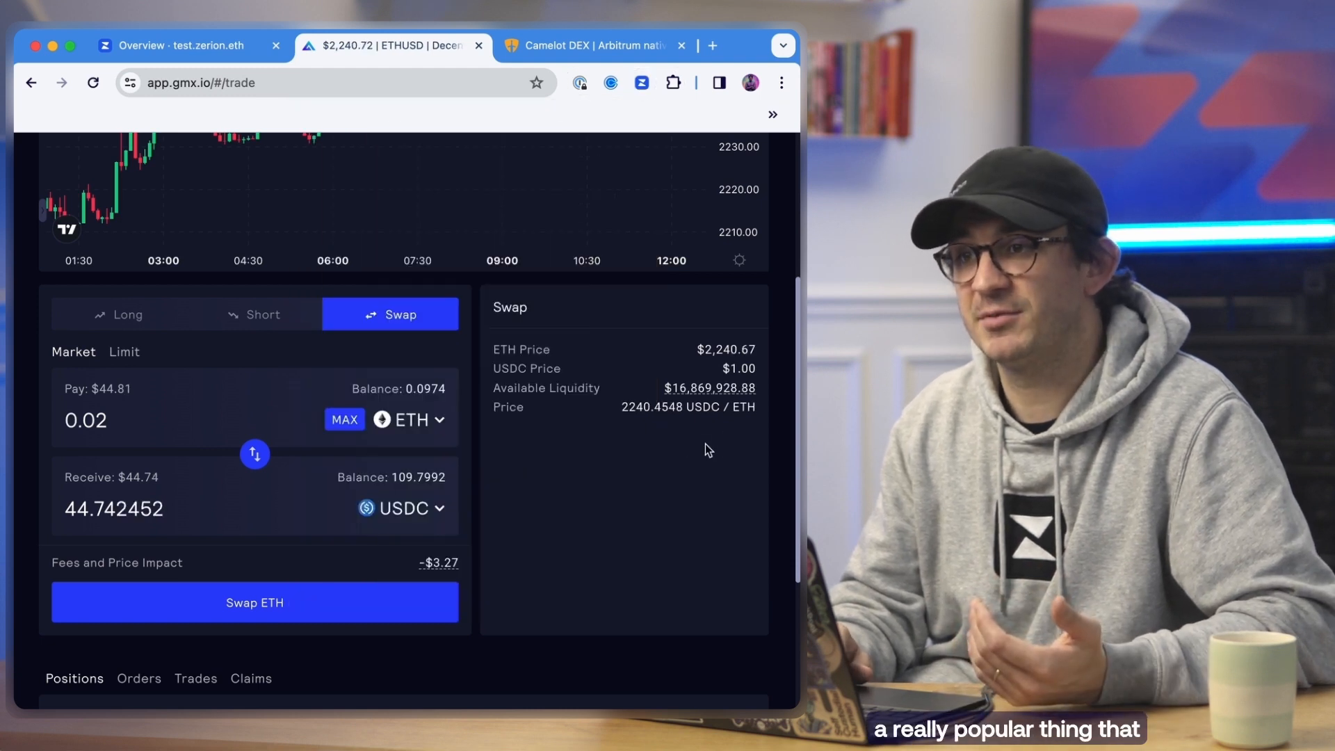
scroll(up, 3)
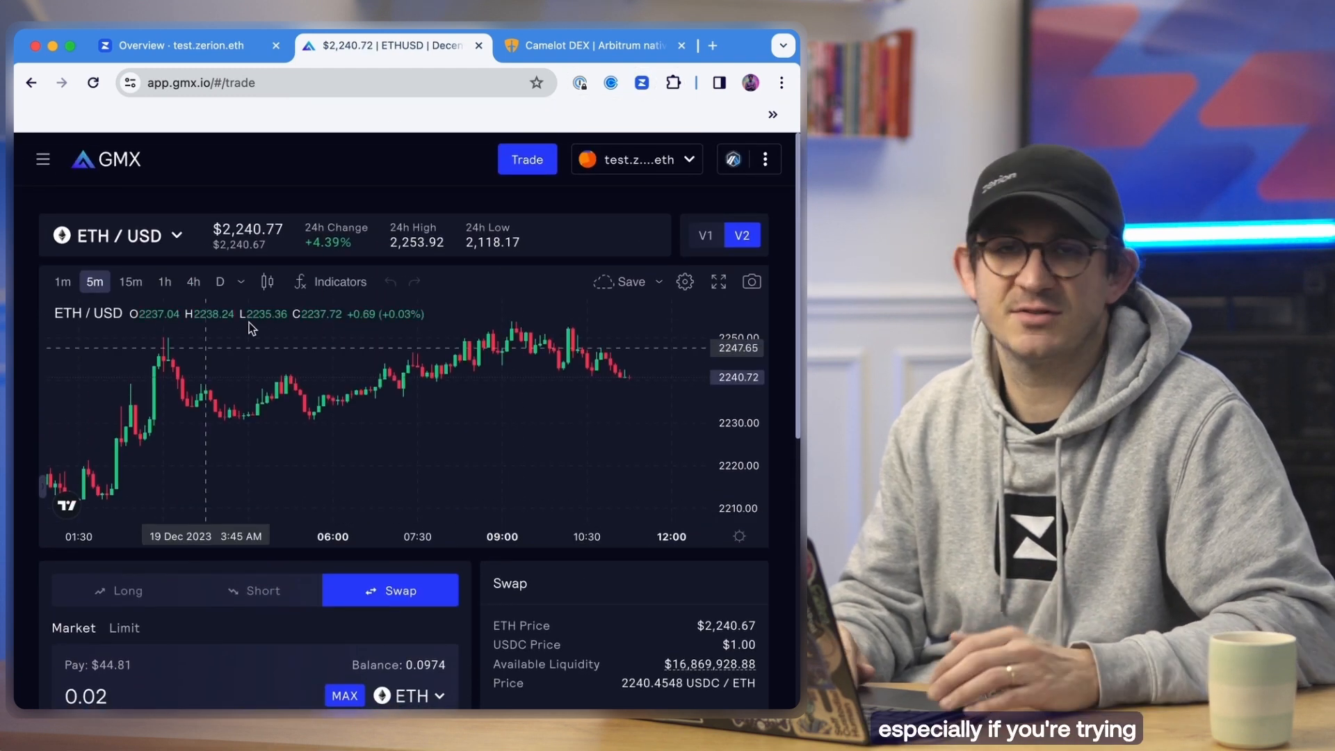